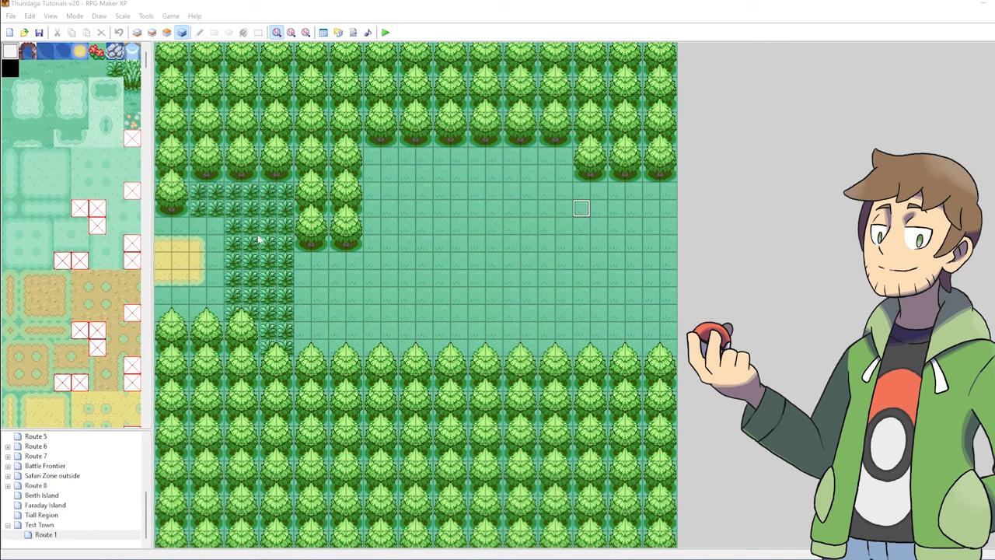
mouse_move(252, 153)
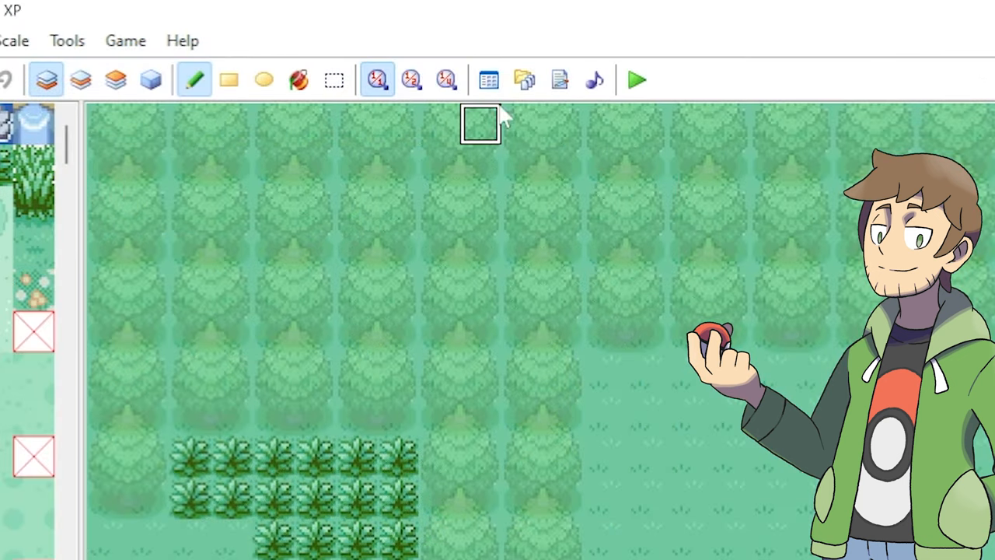
Bring up the Database on its Tilesets settings showing the Outside tileset.
click(488, 79)
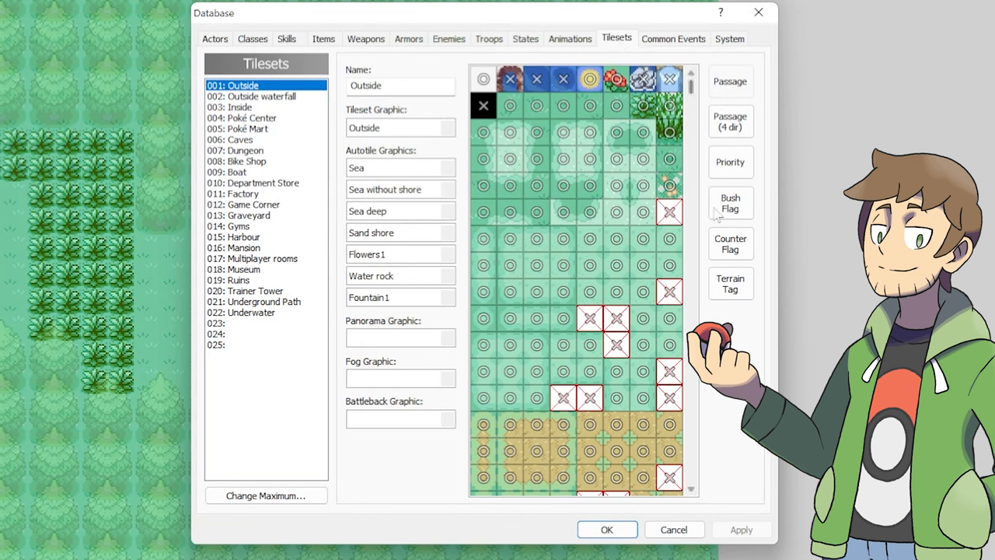
click(731, 283)
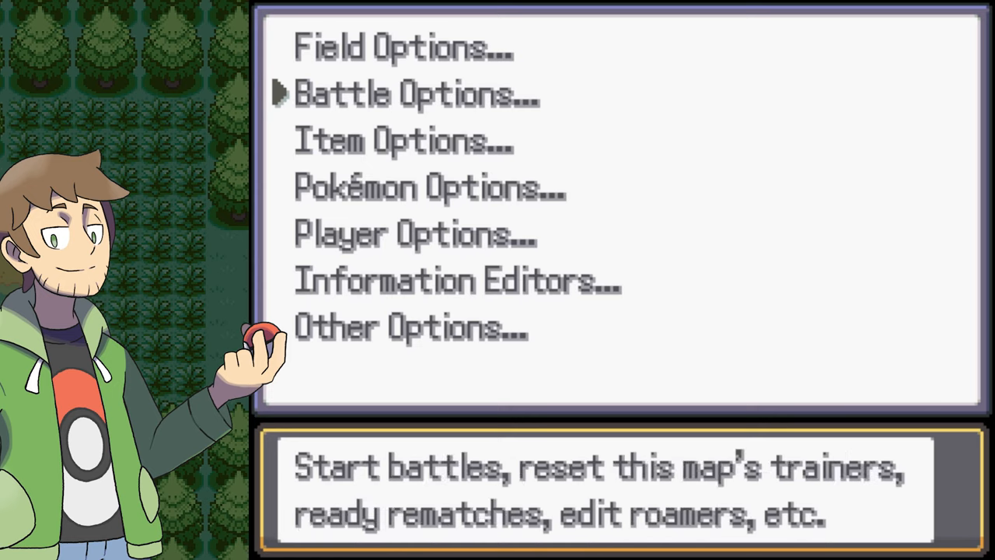
Reach the wild encounter editor through the debug Information Editors menu.
click(457, 280)
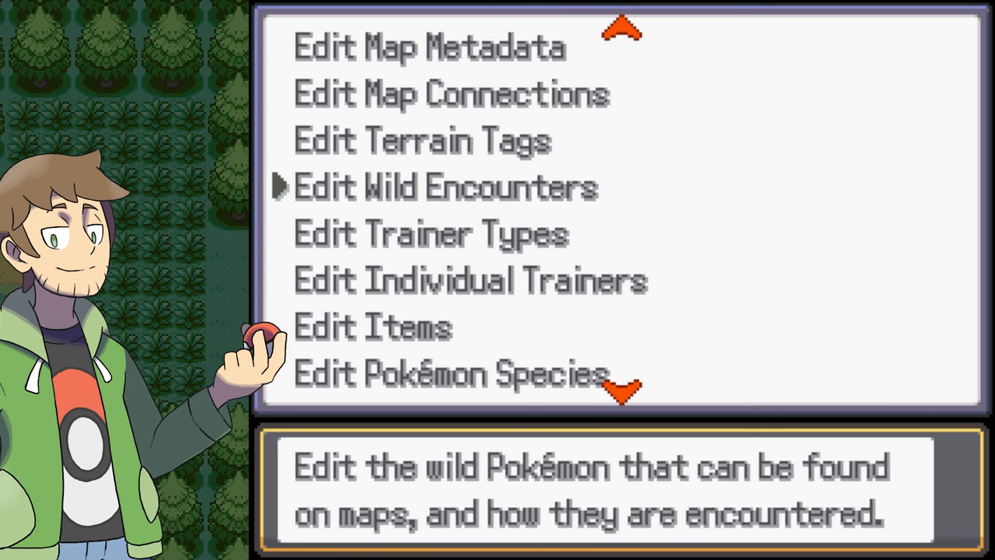
click(445, 186)
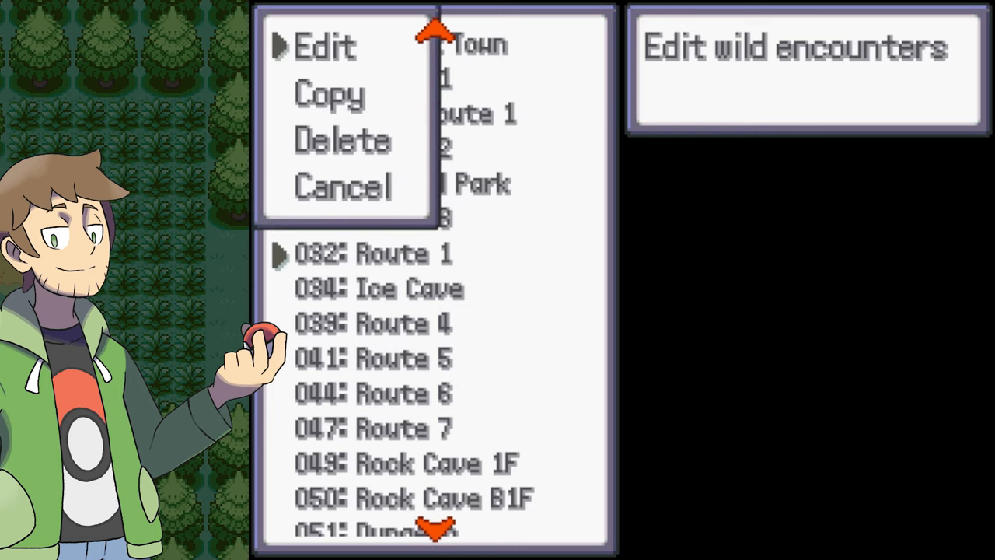
Begin editing Route 1's encounters and bring up the list of encounter types to add.
click(324, 47)
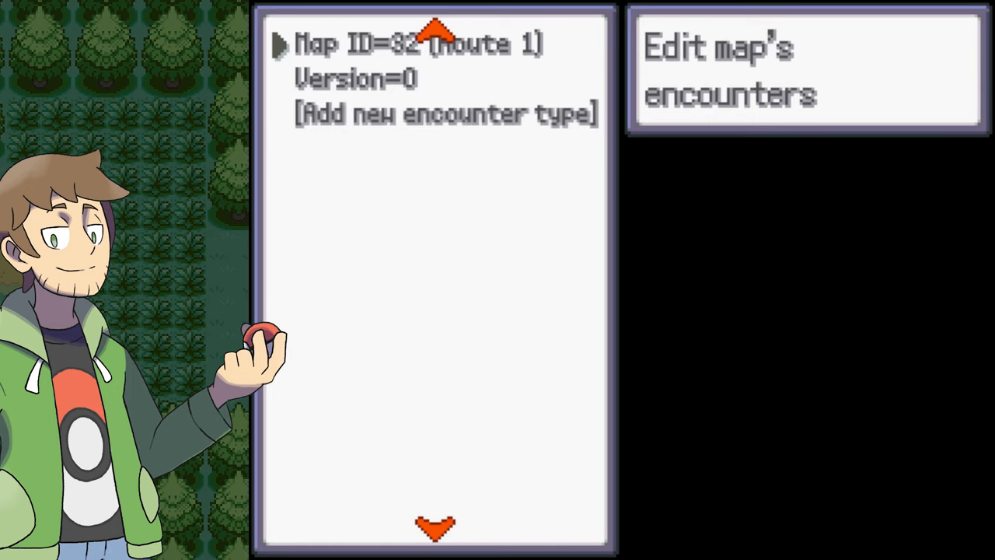
click(447, 113)
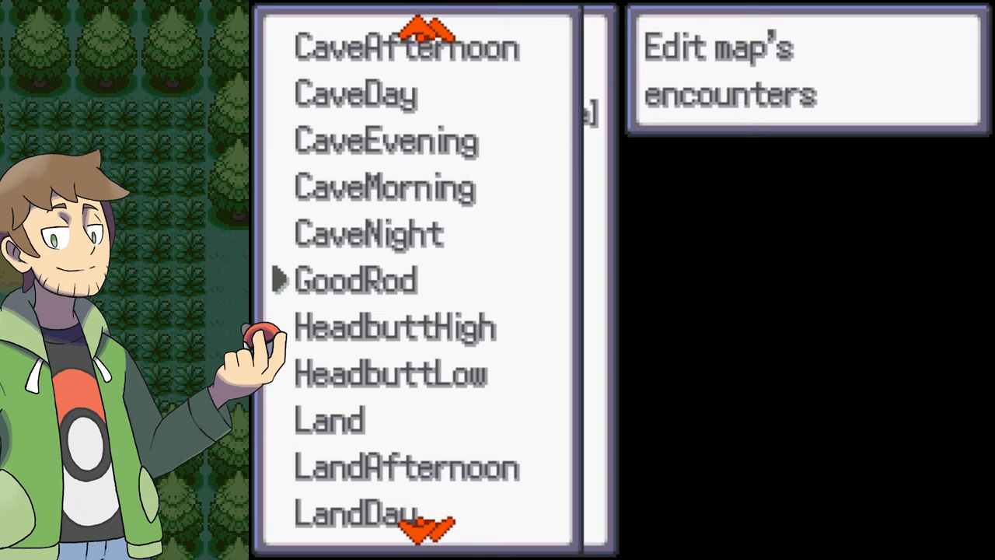
scroll(down, 3)
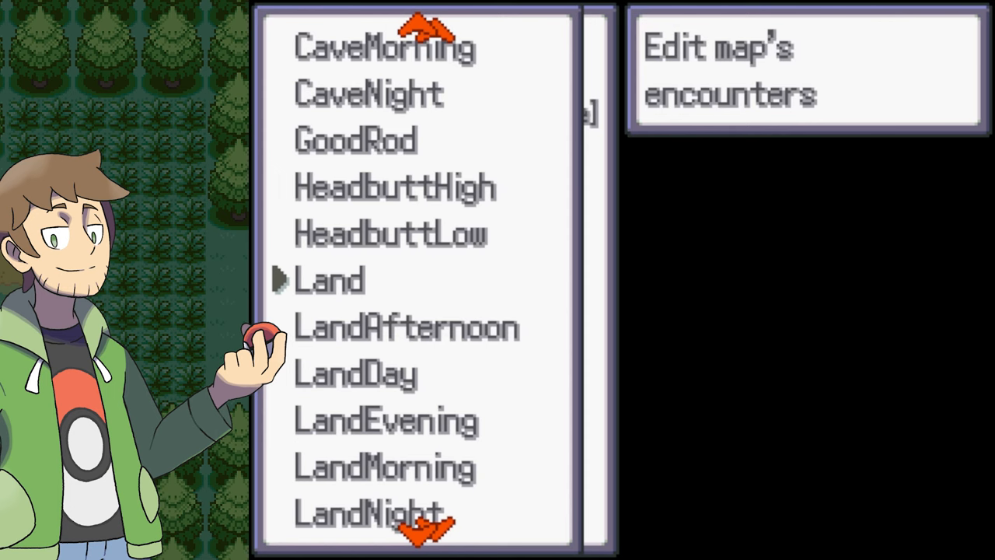
scroll(down, 3)
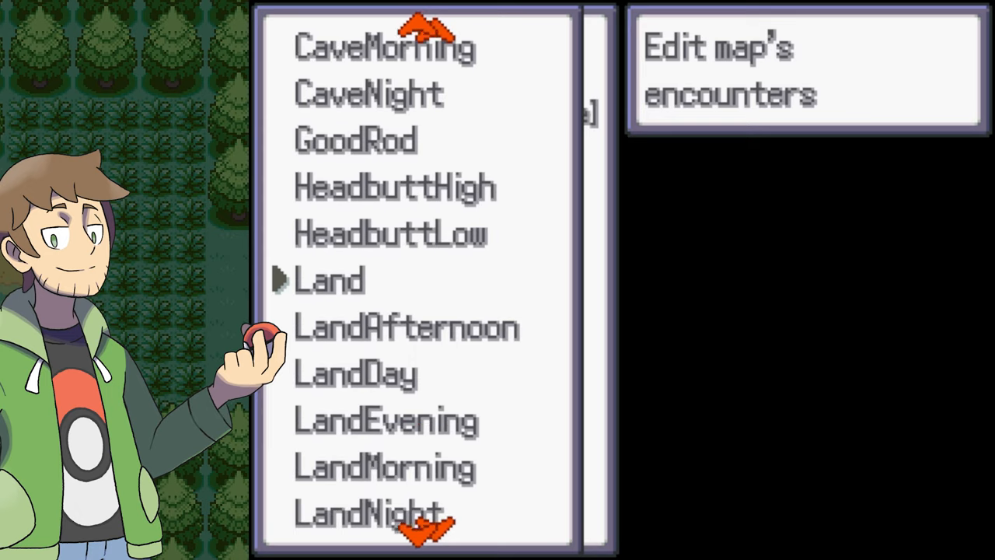
Add a Land encounter type to Route 1 with a new Bulbasaur slot, probability 20, levels 5–5.
click(330, 280)
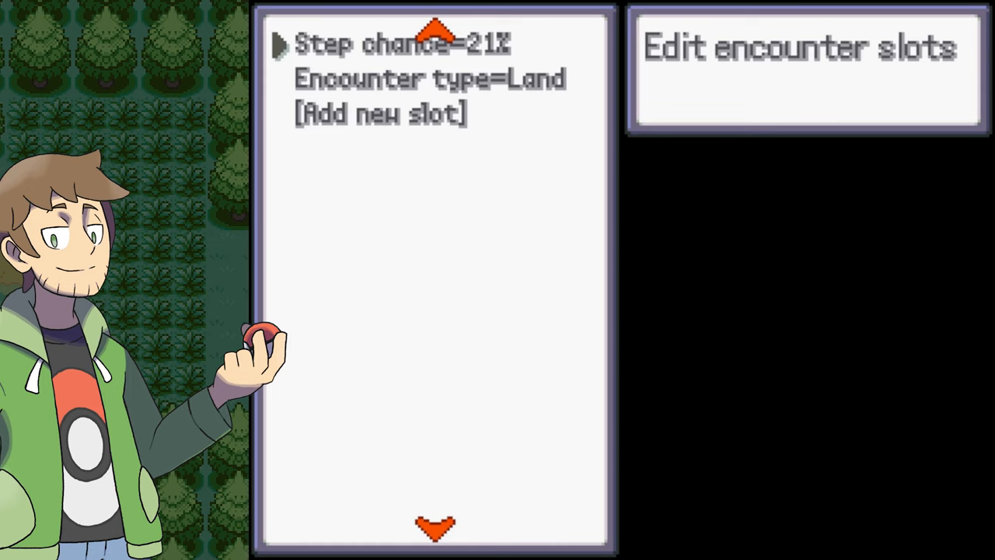
click(401, 43)
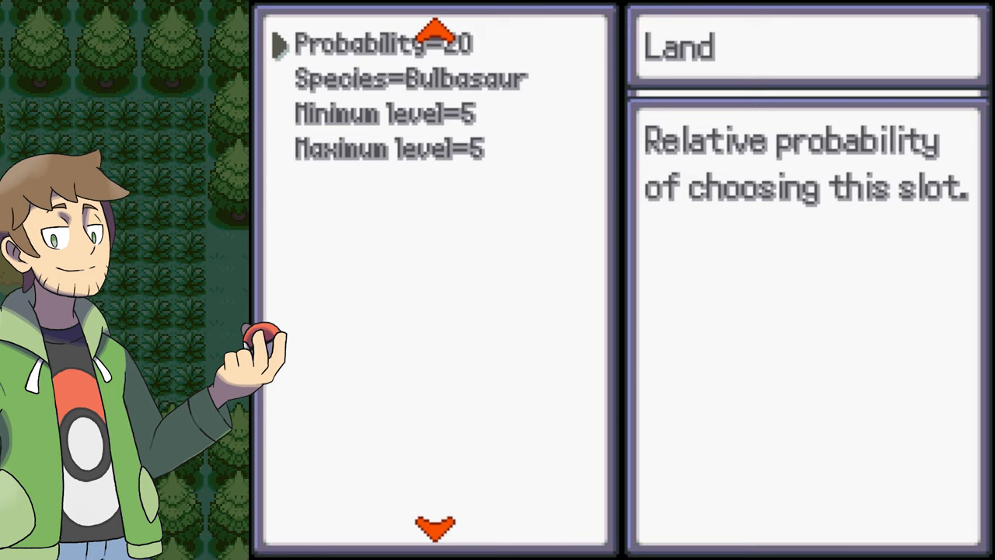
Set the slot to probability 30, species Rattata, and start changing its minimum level.
click(381, 44)
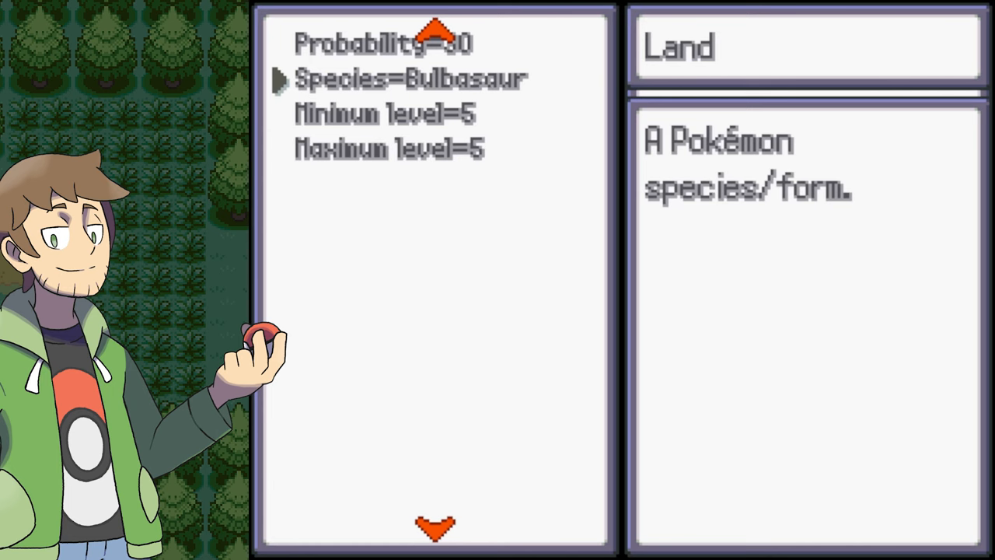
click(411, 78)
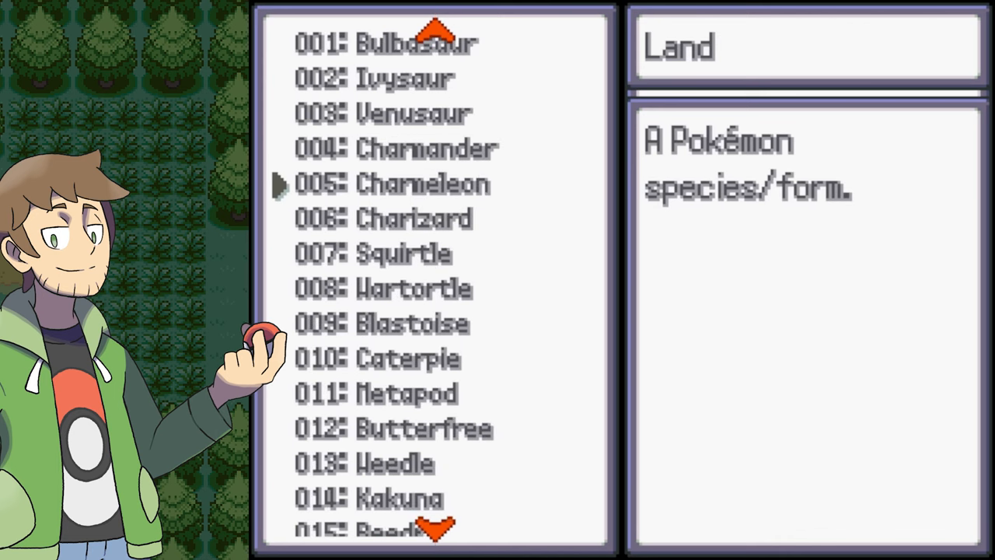
scroll(down, 3)
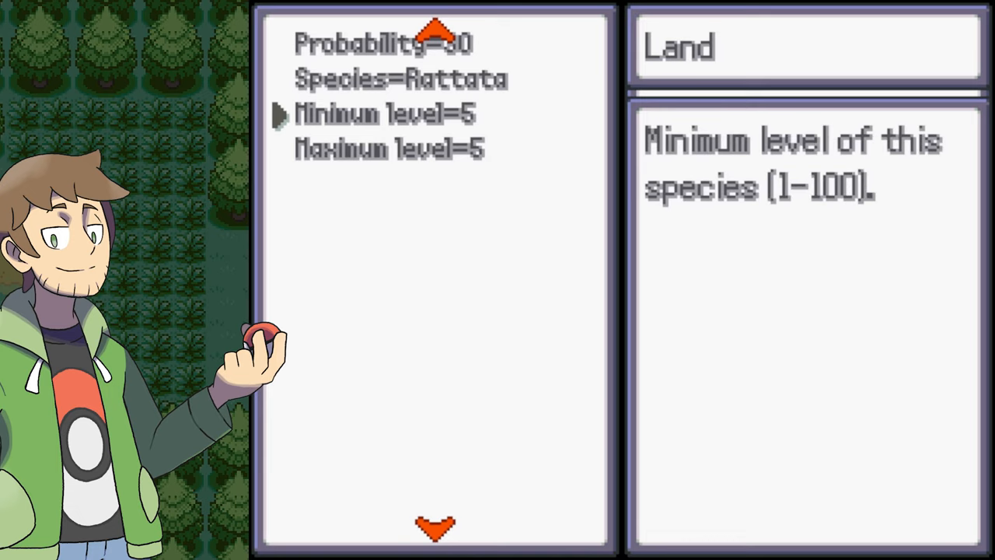
click(386, 115)
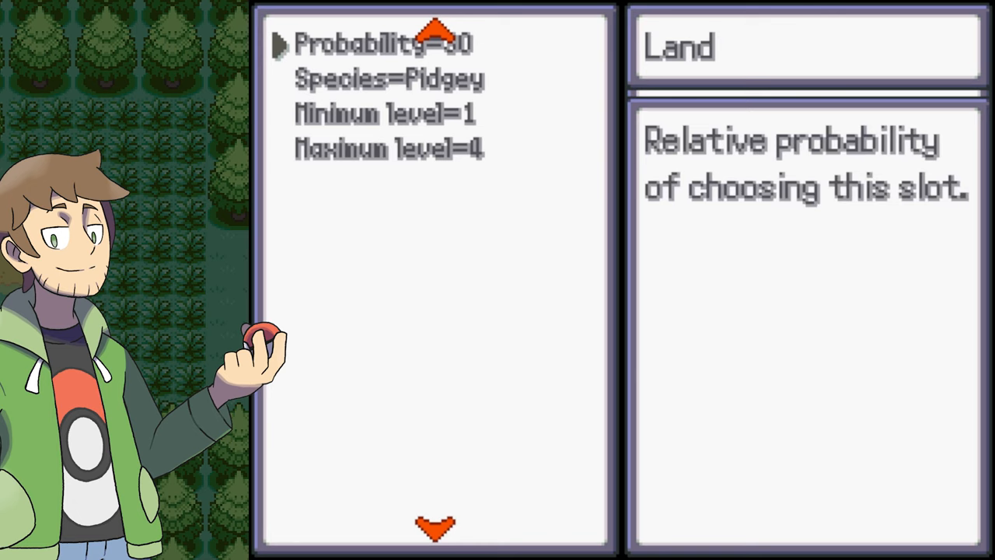
Edit the Pidgey slot's probability, leaving it at 30 with levels 1–4.
click(382, 44)
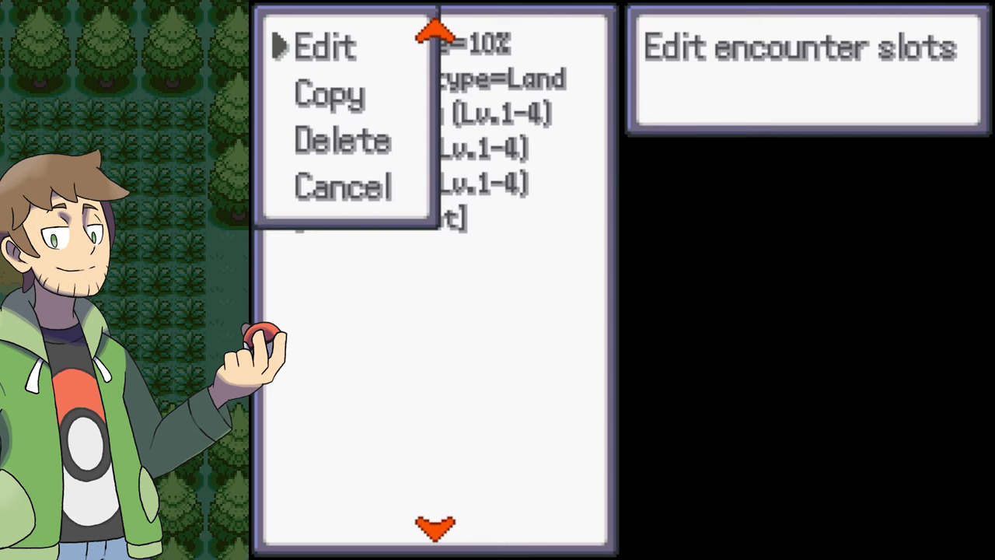
Choose Edit to work on the Land encounter set's slots.
click(327, 45)
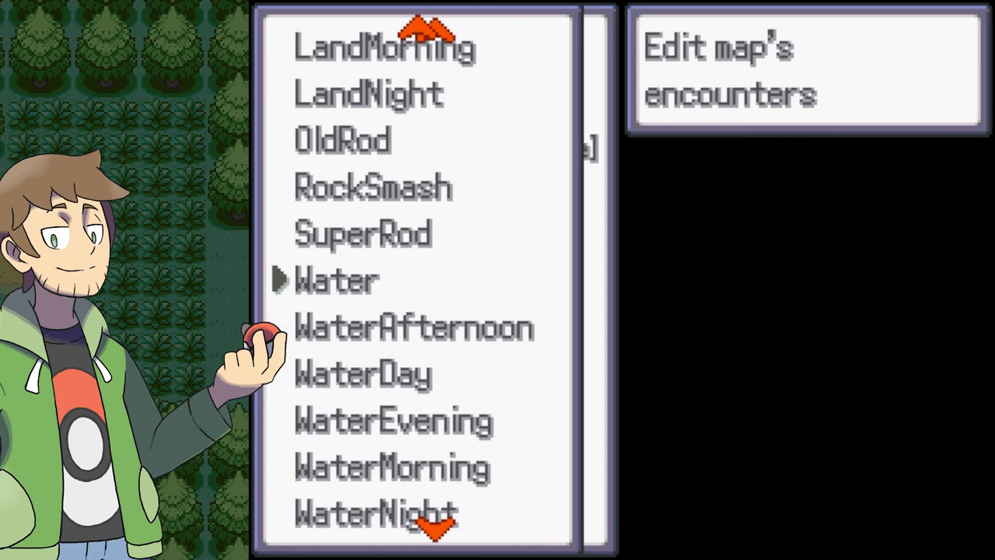
Add a Water encounter type with step chance 30% and start its first slot.
click(336, 280)
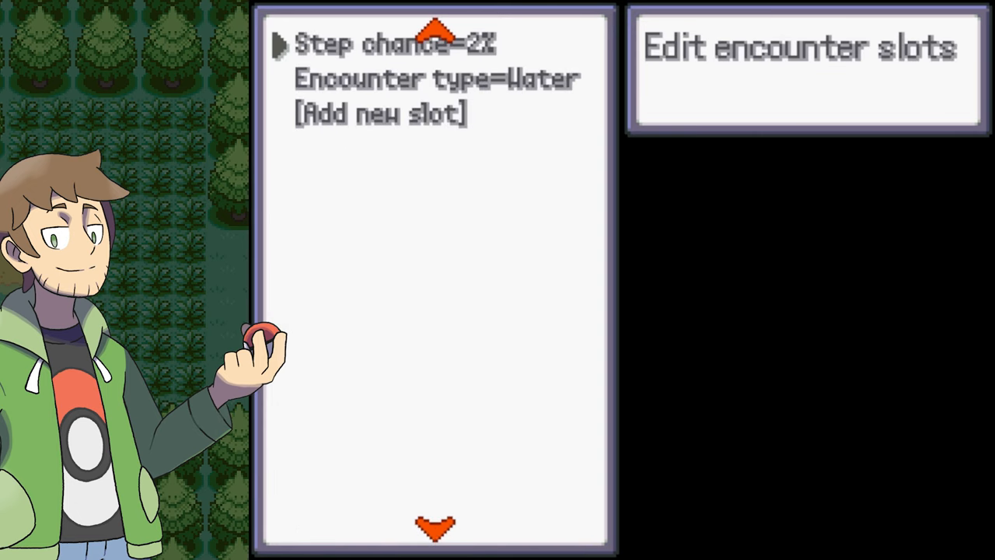
click(395, 44)
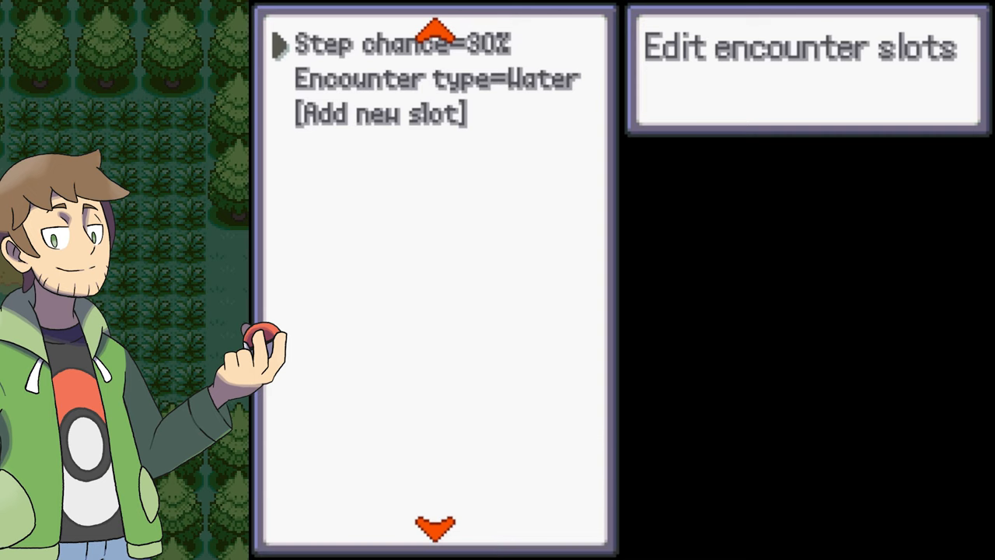
click(379, 114)
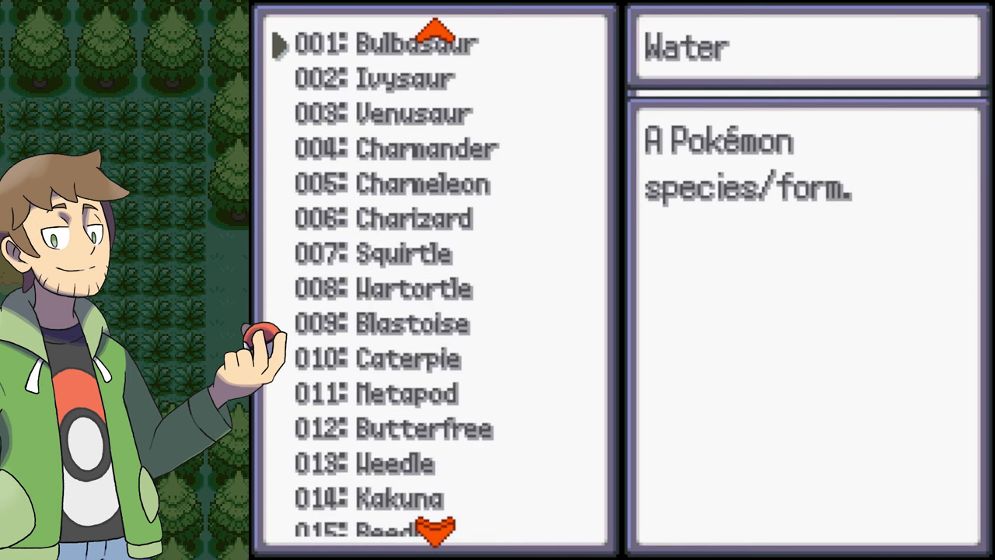
scroll(down, 3)
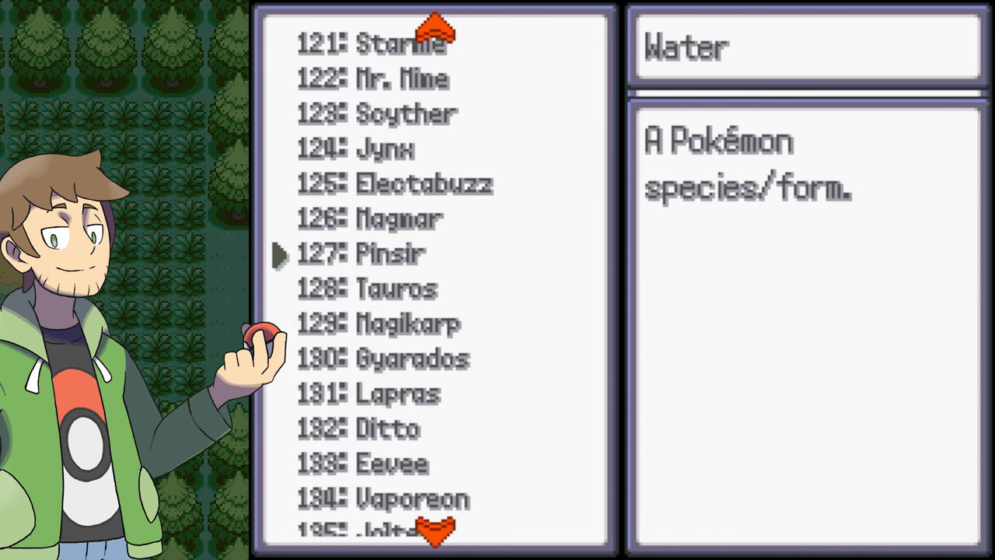
scroll(down, 3)
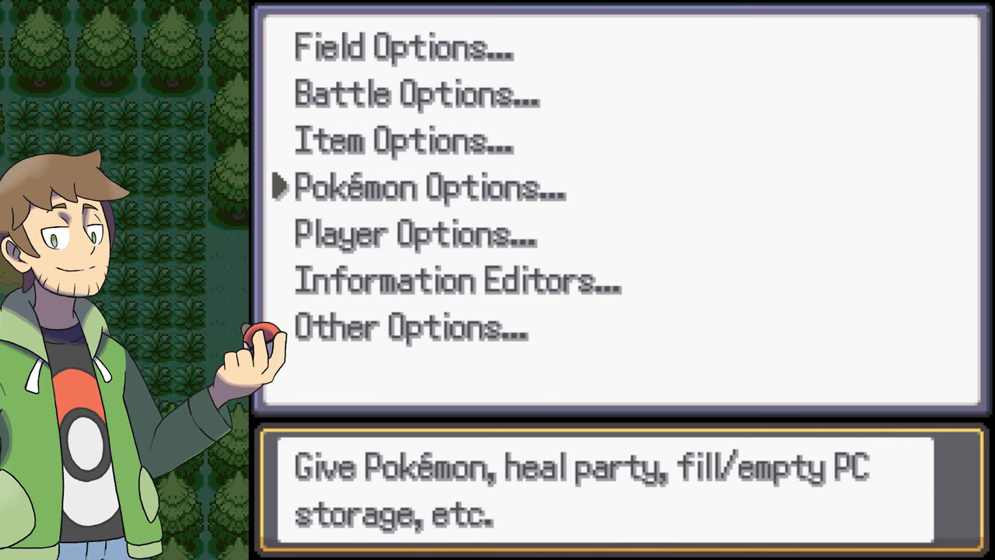
Give yourself the six demo party Pokémon via Debug, then walk into Route 1's tall grass.
click(429, 187)
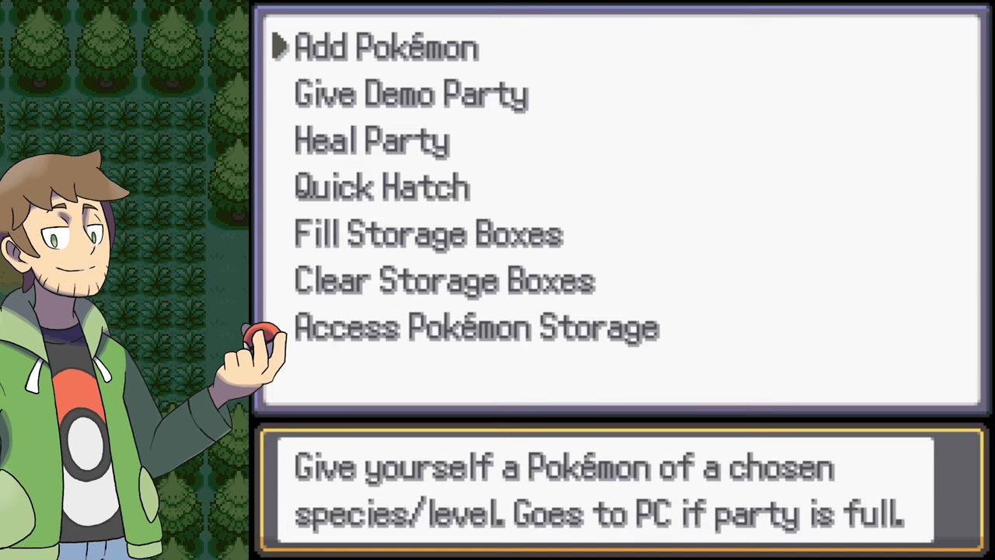
key(down)
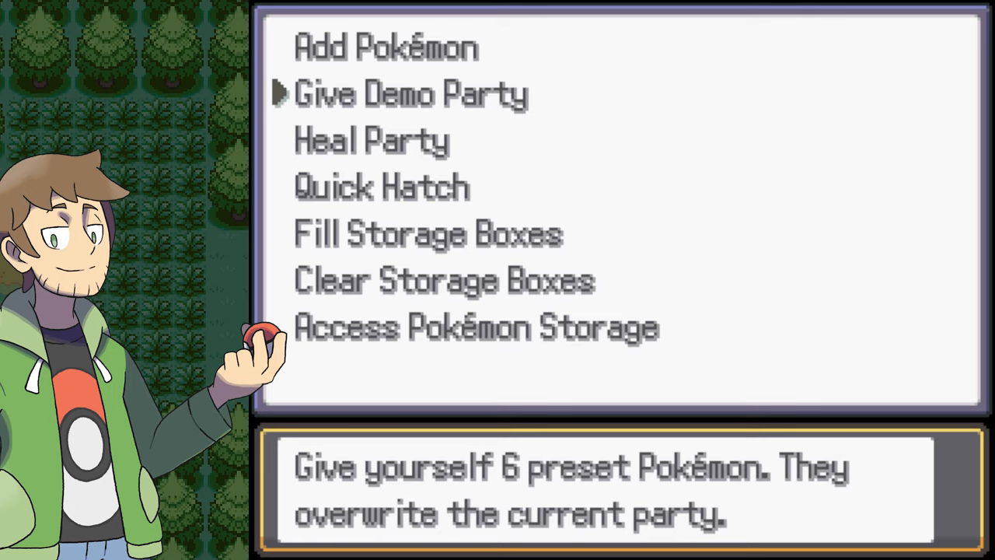
click(410, 93)
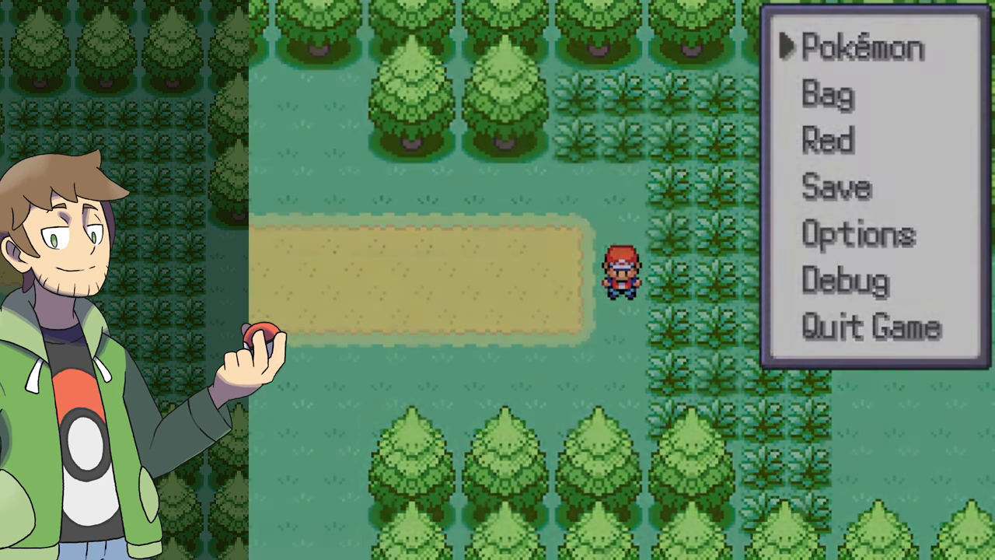
click(862, 48)
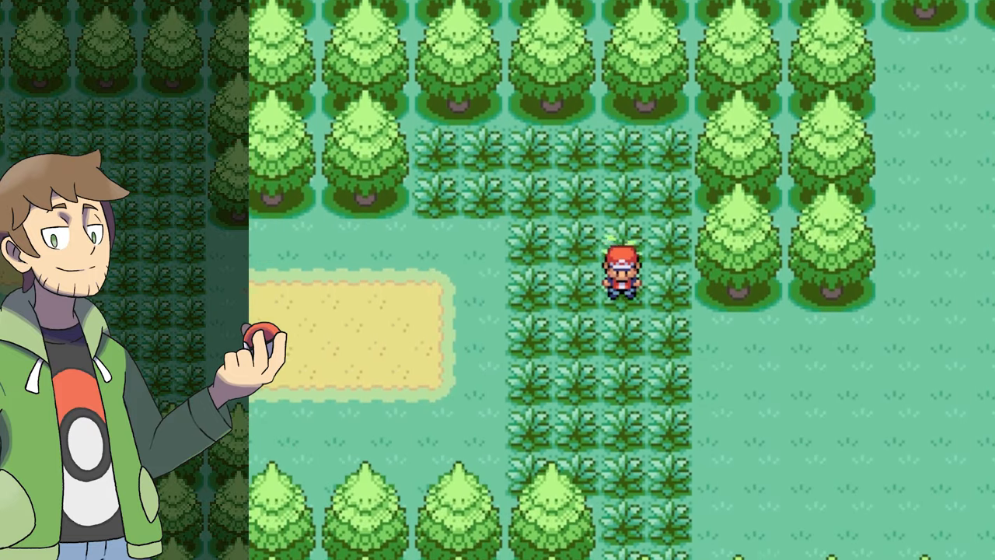
key(Down)
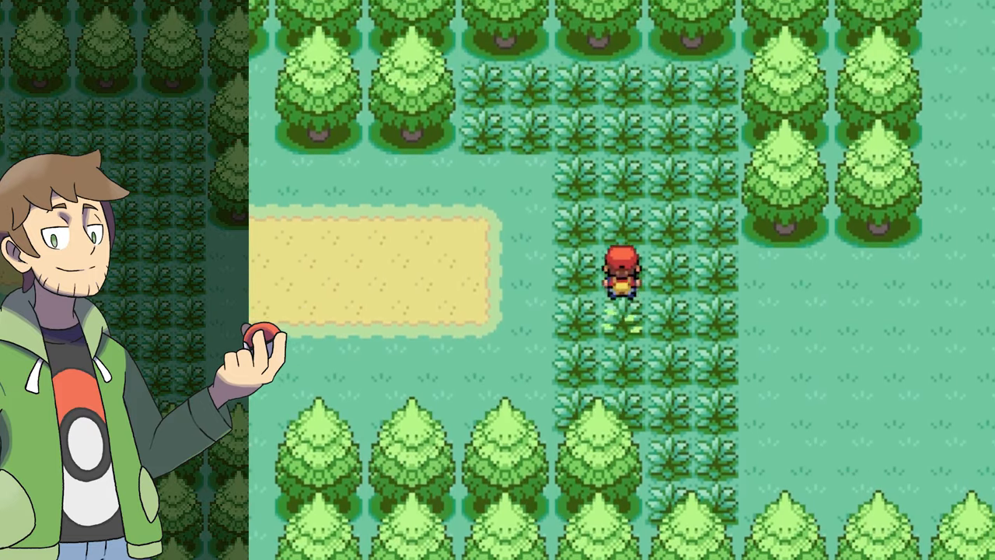
Walk further through the grass, then recompile the game data from Debug > Other Options.
key(Up)
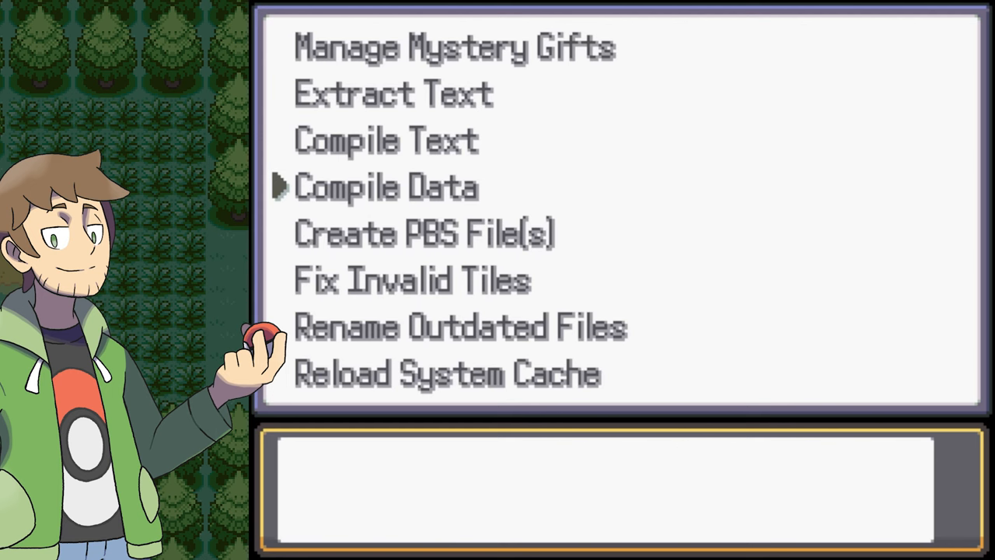
click(385, 186)
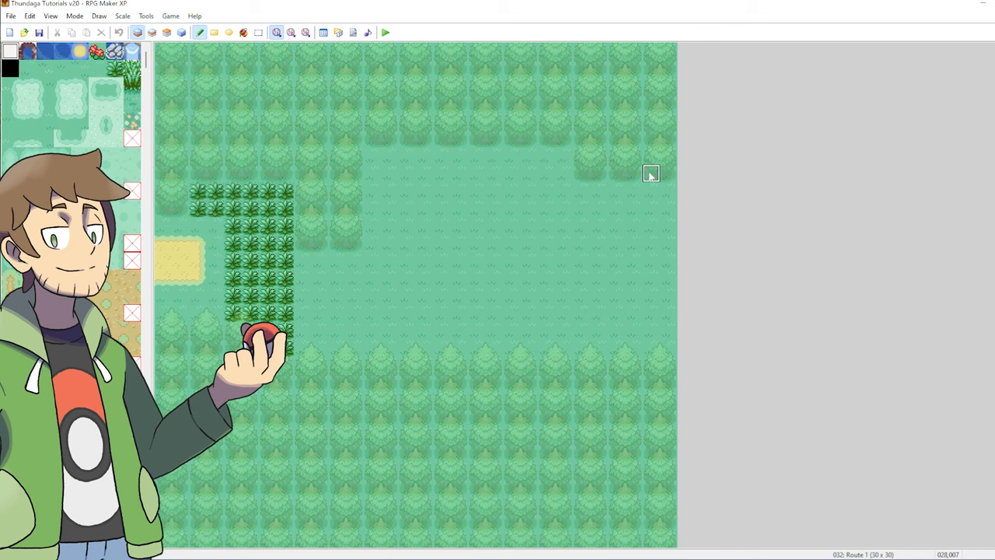
Launch a playtest and continue the saved game on Route 1.
click(386, 31)
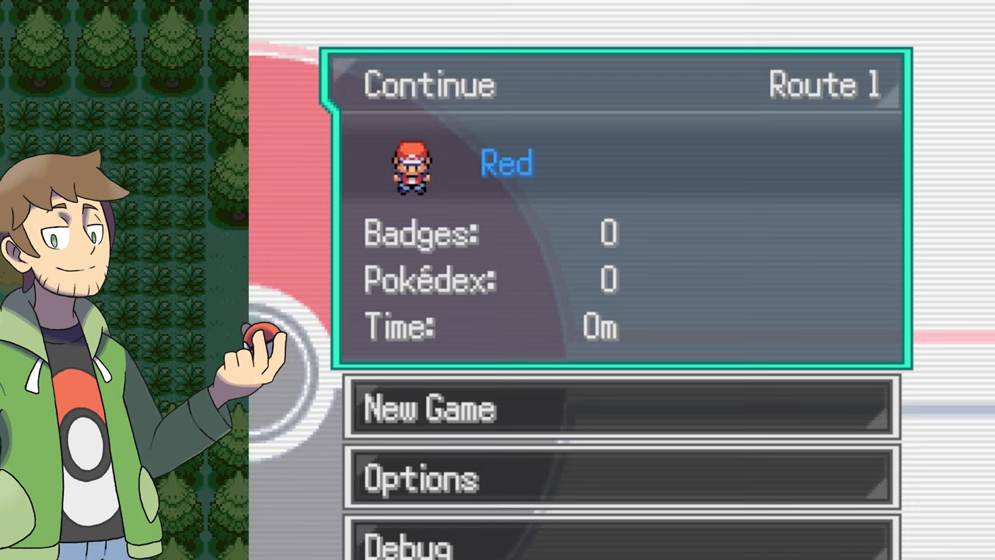
click(428, 84)
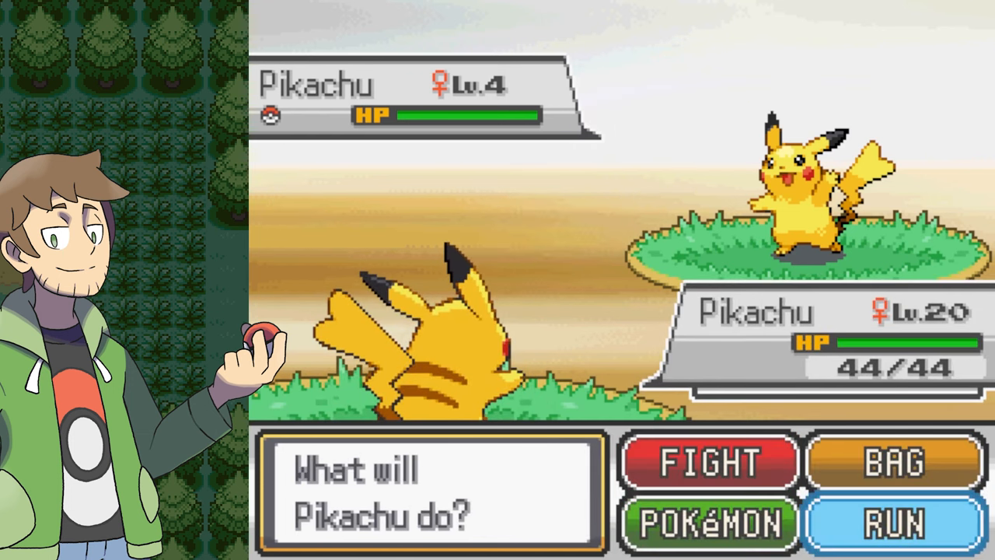
Run from the wild level 4 Pikachu and keep walking through Route 1's grass.
click(897, 523)
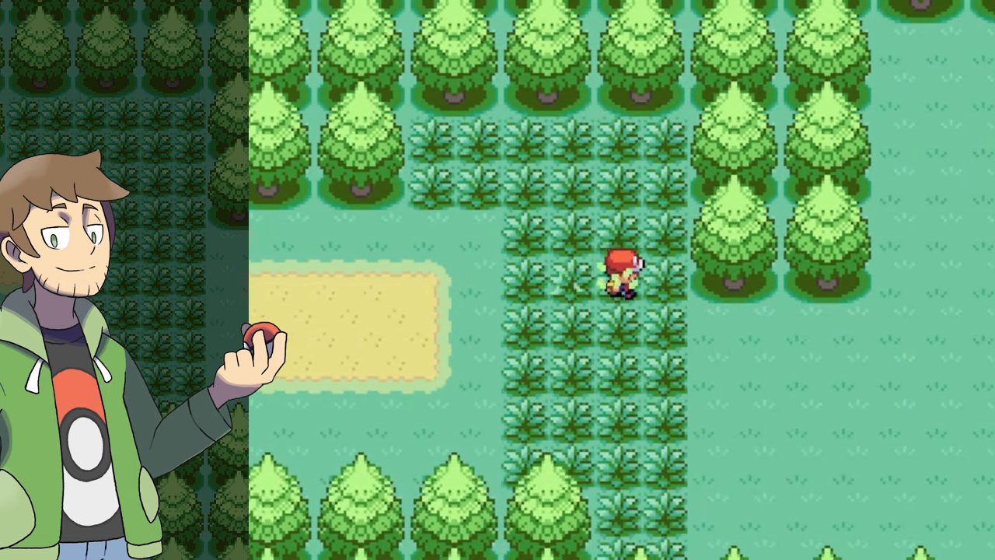
key(up)
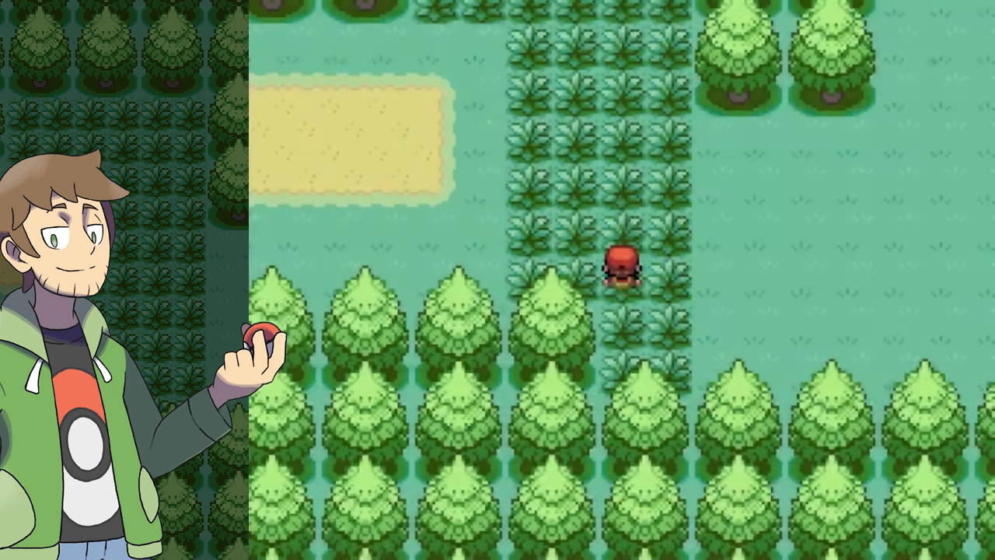
key(up)
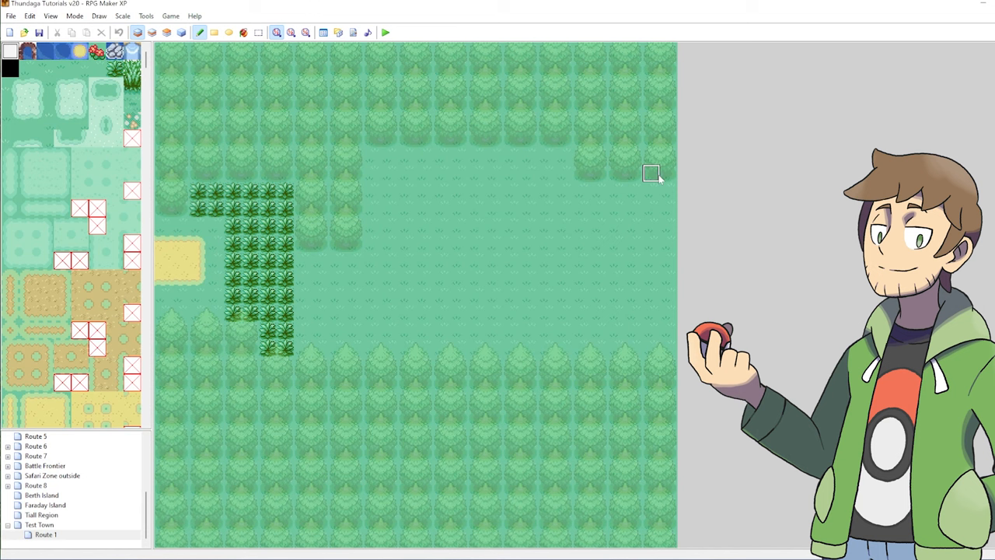
mouse_move(19, 100)
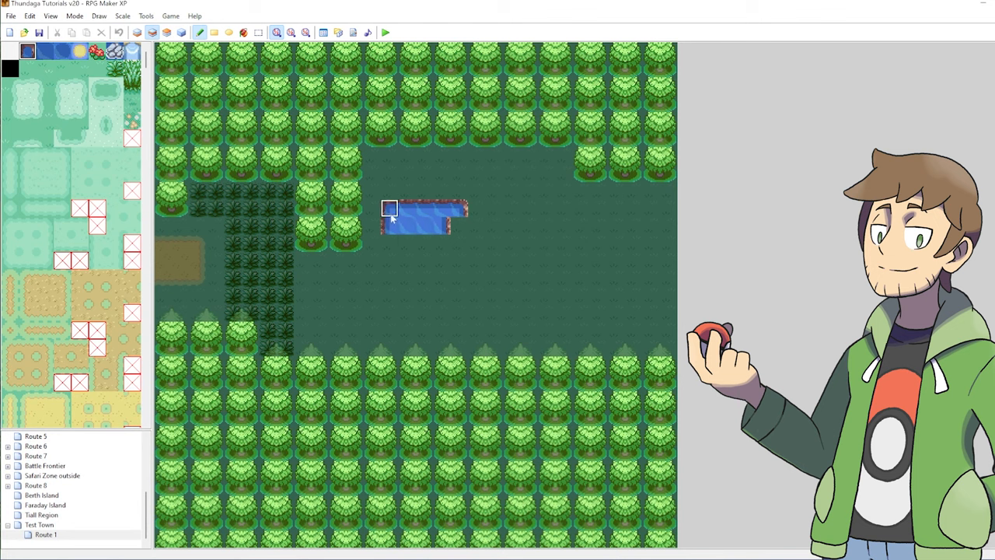
Paint a small rectangular pond of water onto Route 1's open grass.
click(392, 243)
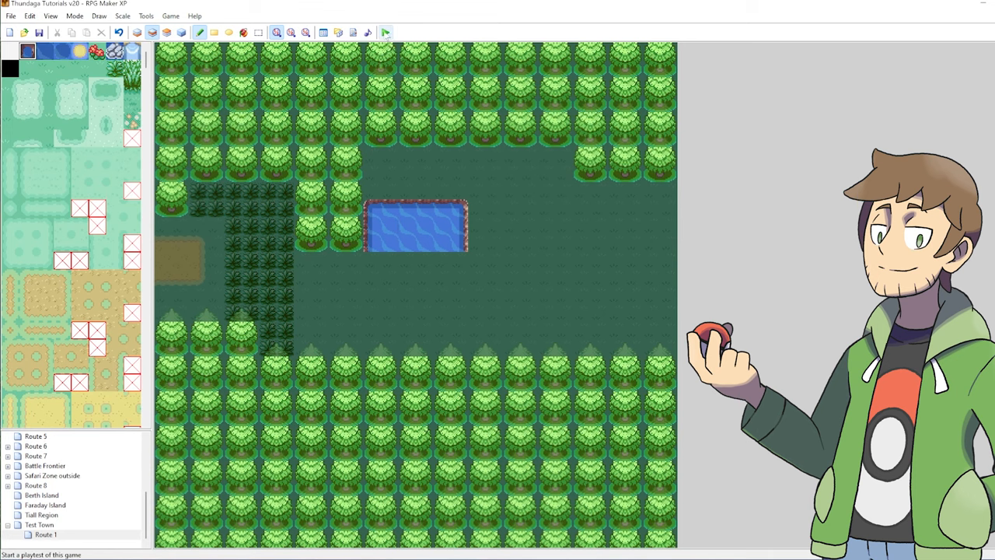
Launch a playtest and bring up the party screen from the pause menu.
click(386, 31)
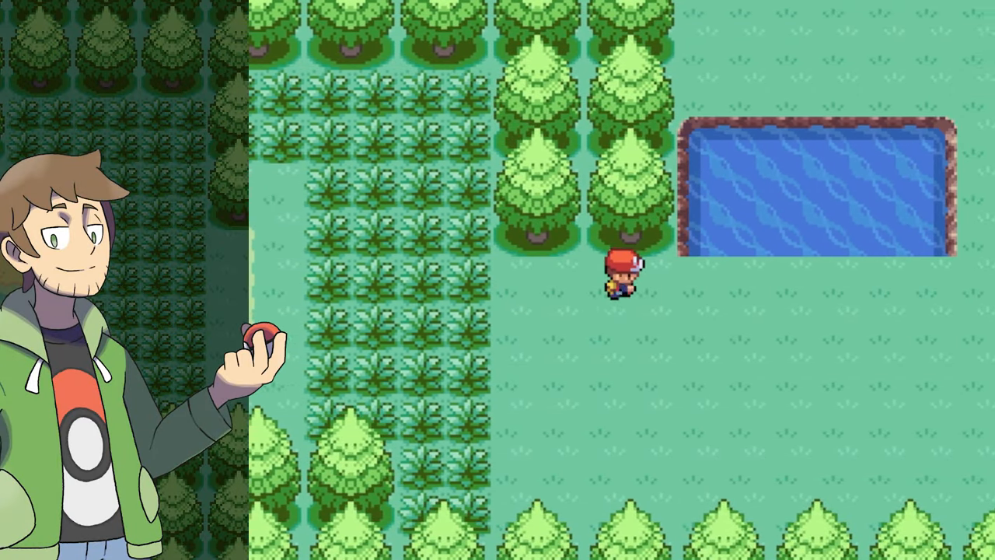
key(up)
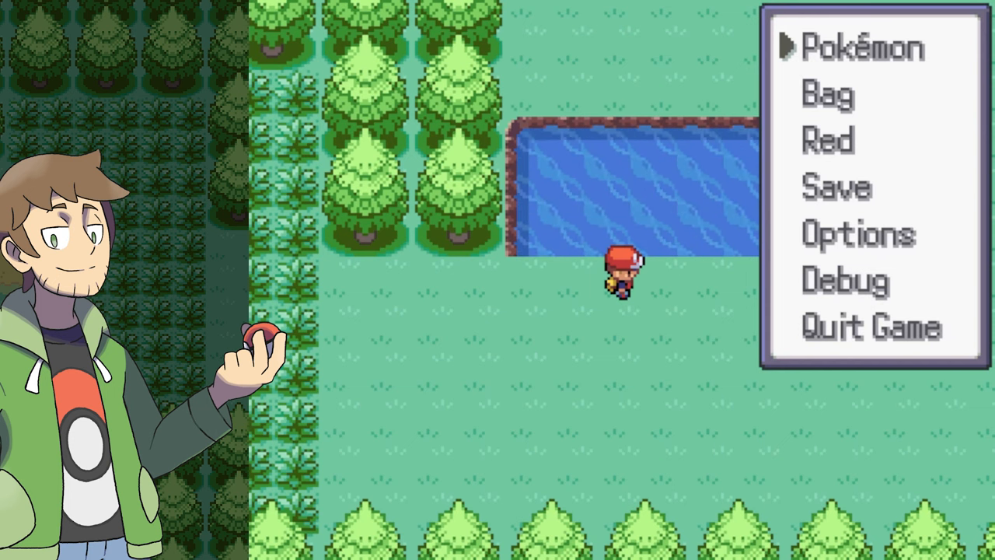
click(861, 48)
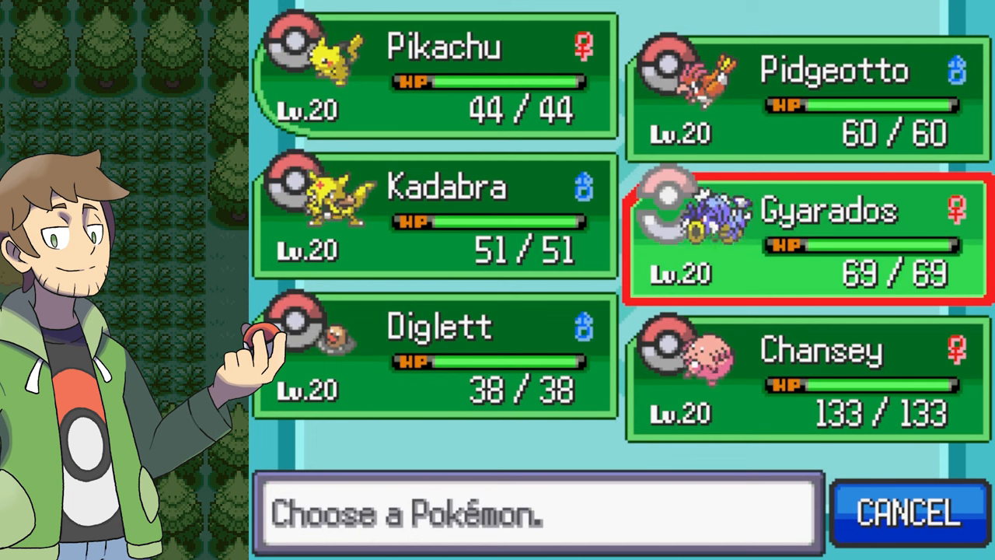
Delete Gyarados from the party via its debug menu and confirm.
click(809, 241)
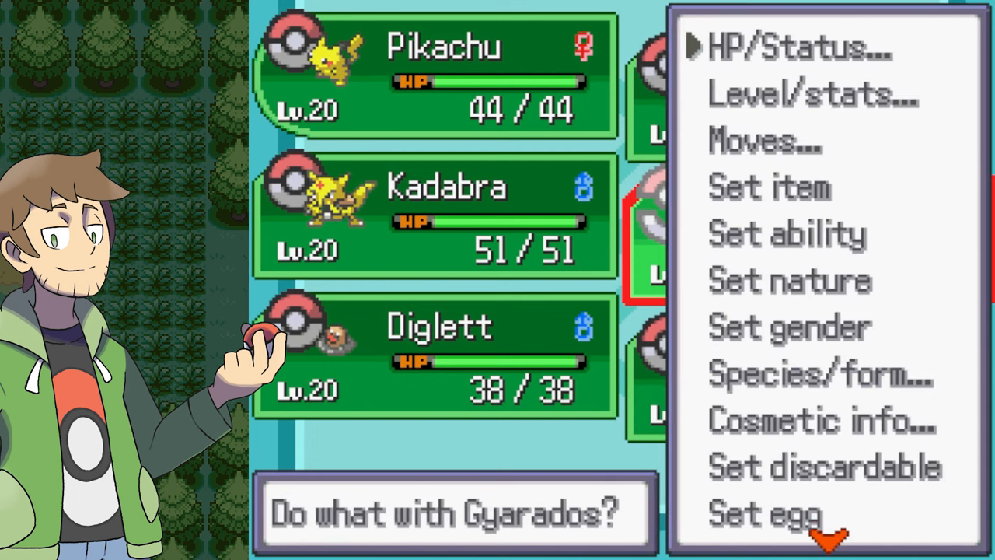
scroll(down, 3)
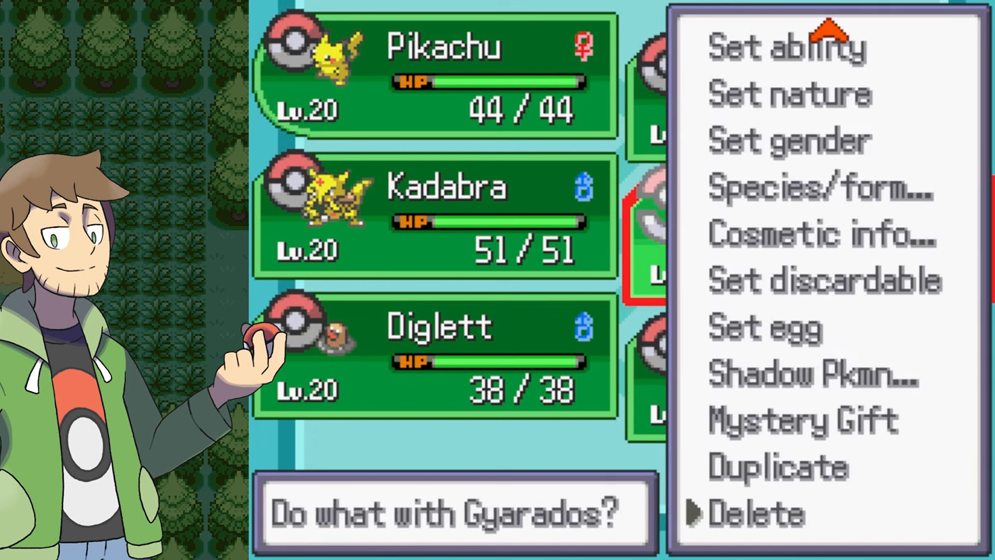
click(754, 513)
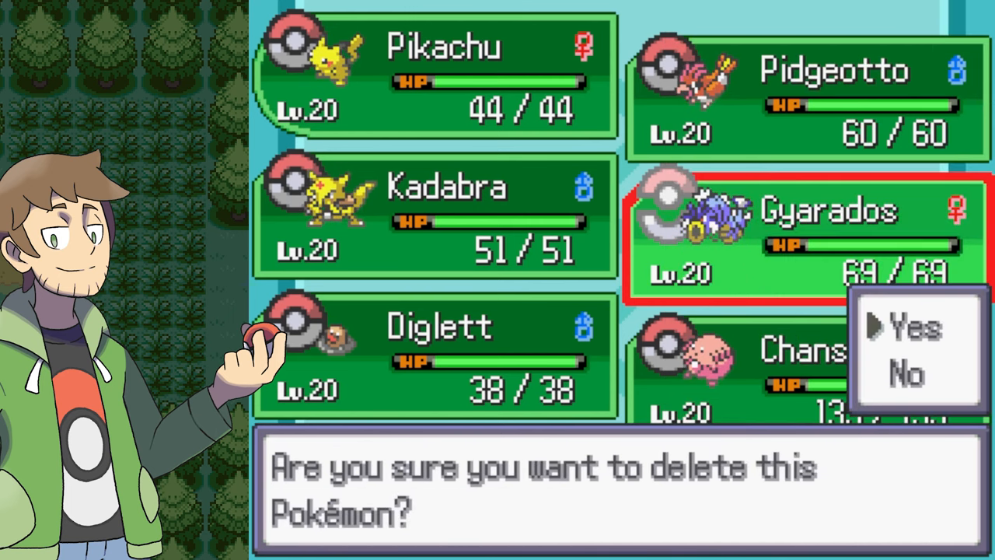
click(917, 327)
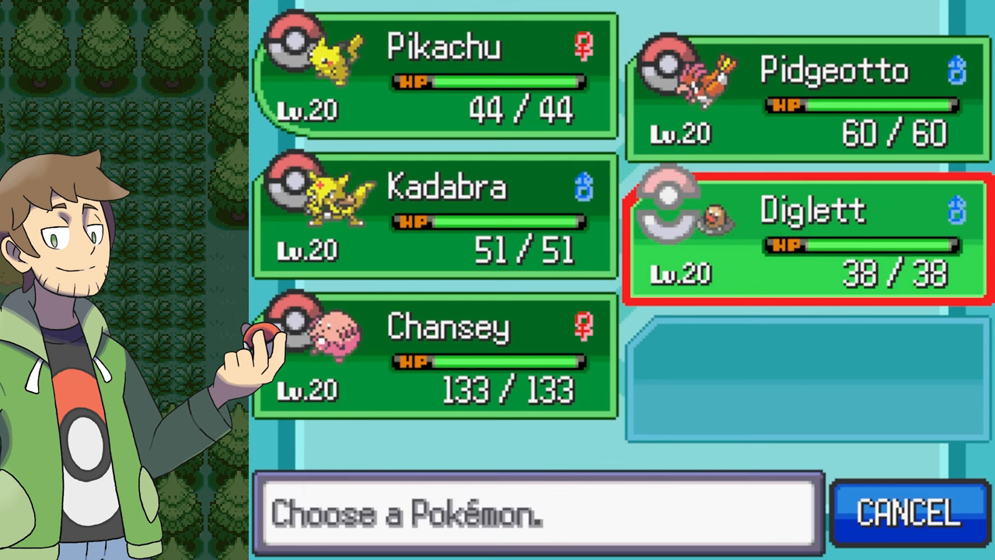
click(809, 236)
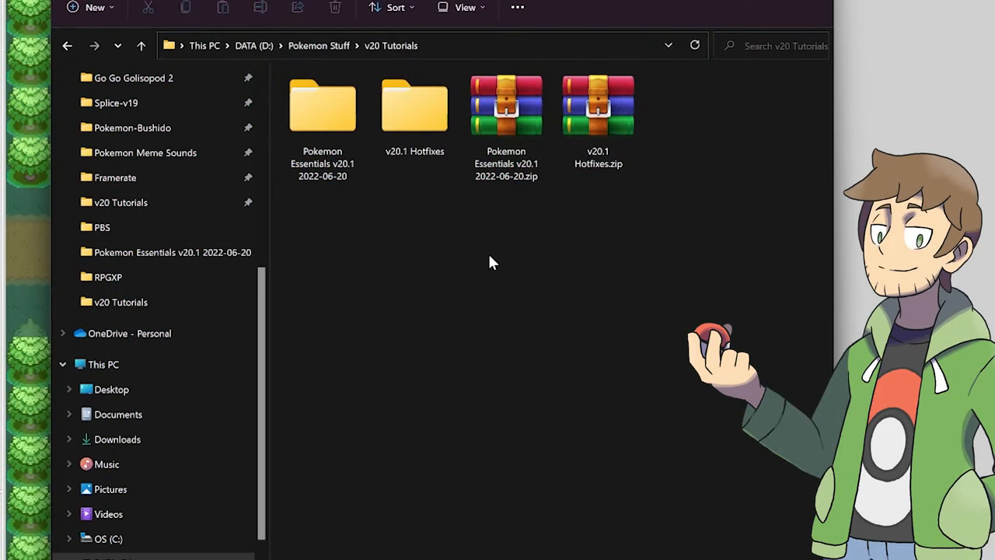
Open encounters.txt from the Pokemon Essentials v20.1 PBS folder in Notepad++.
double_click(322, 106)
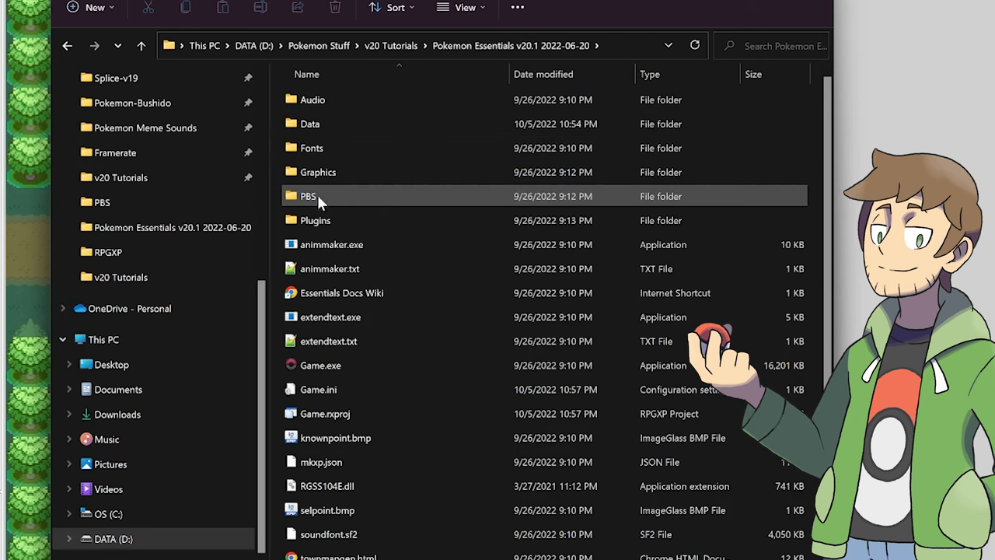
double_click(308, 196)
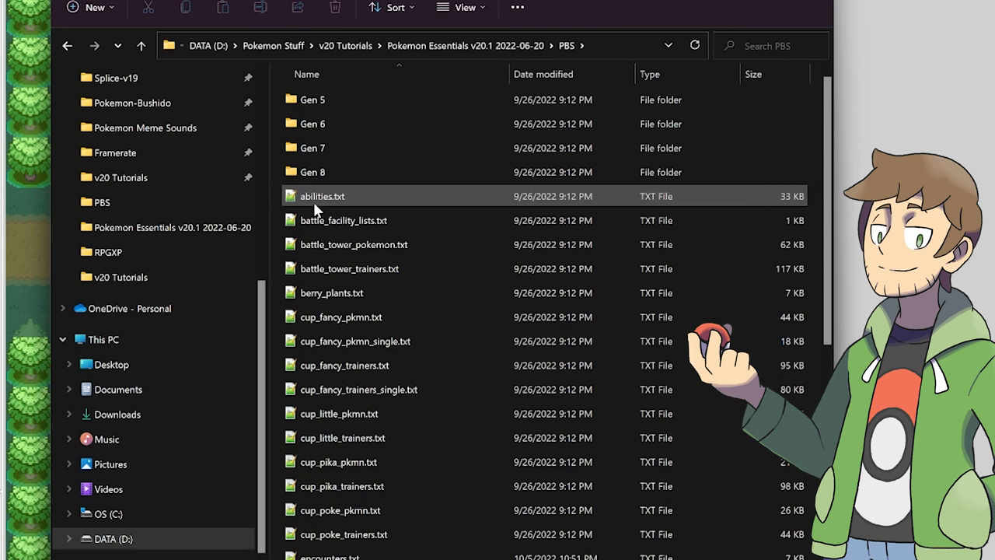
scroll(down, 3)
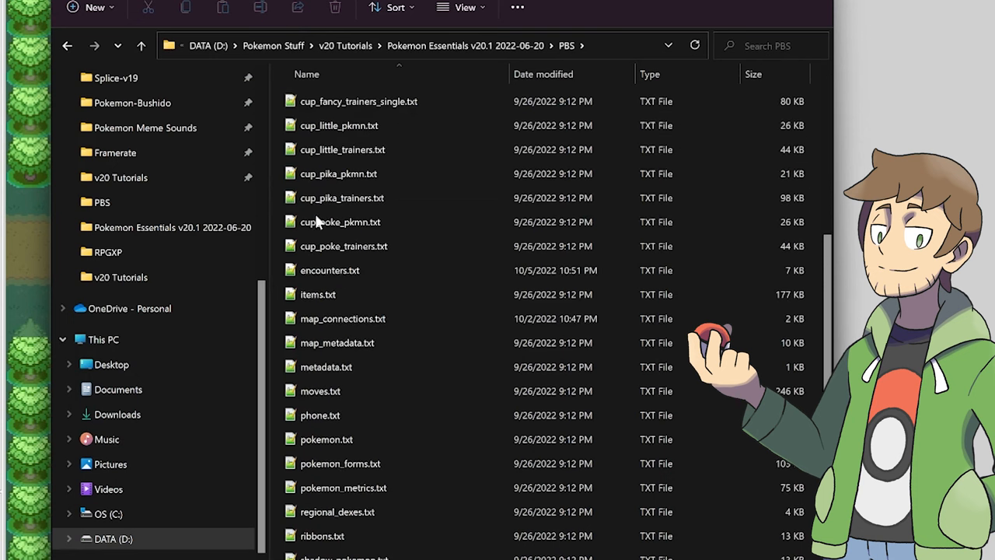
double_click(330, 270)
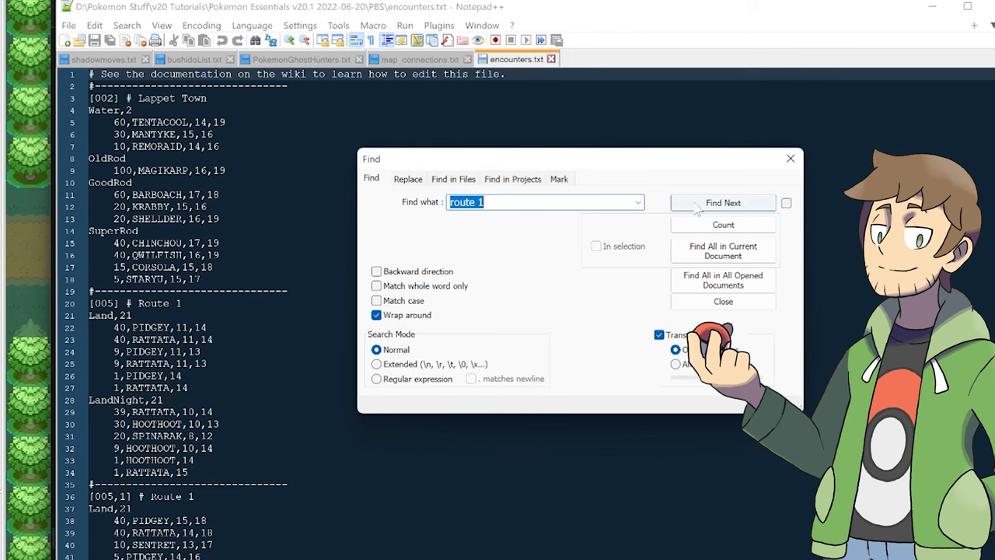
Jump through the 'route 1' search matches to the Route 1 section and close the search.
click(722, 202)
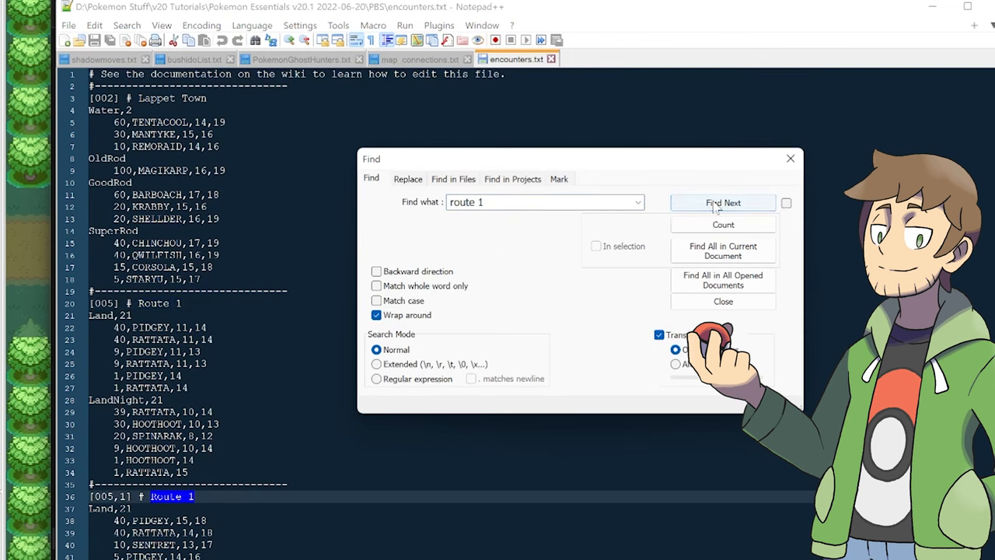
click(722, 202)
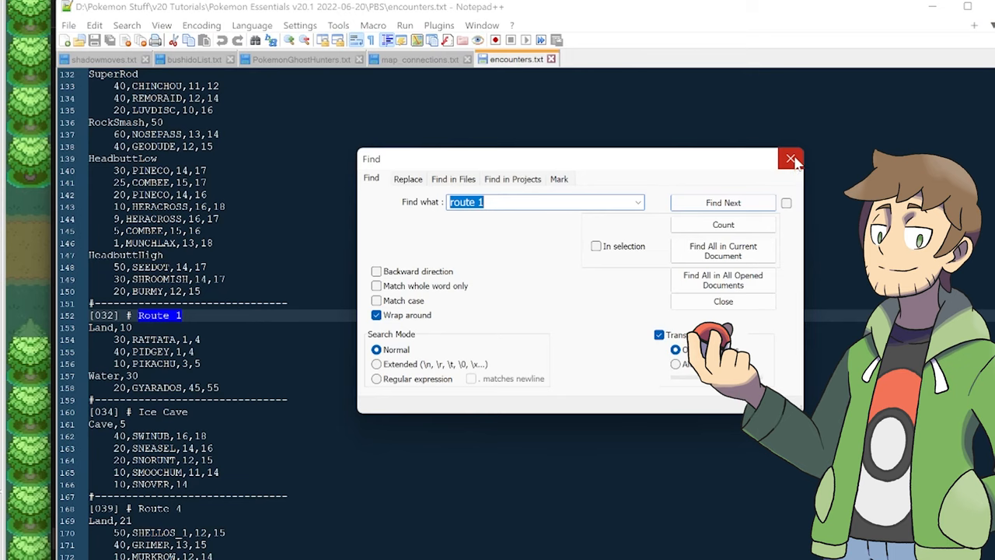
click(791, 159)
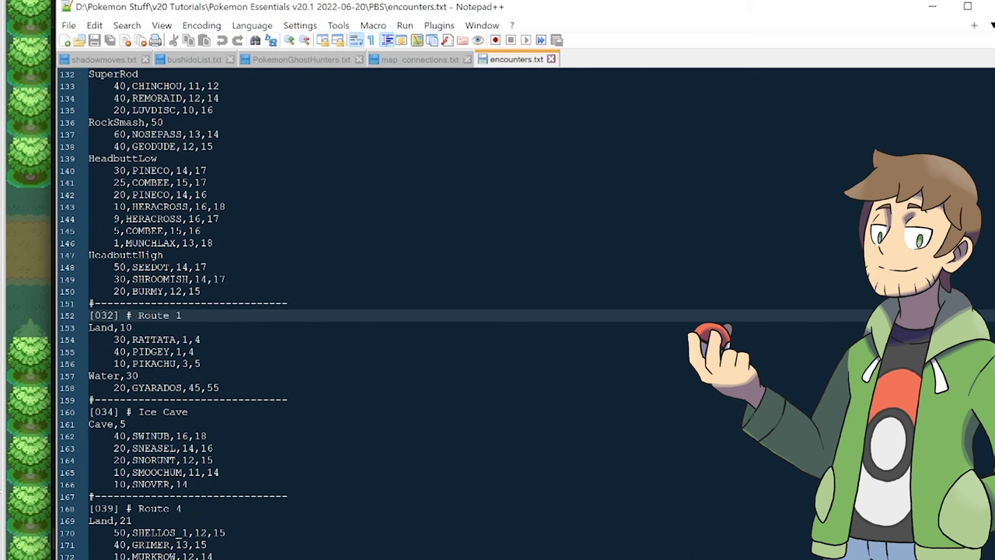
Switch Notepad++ to the Ruby Blue style theme via the style configurator.
click(299, 25)
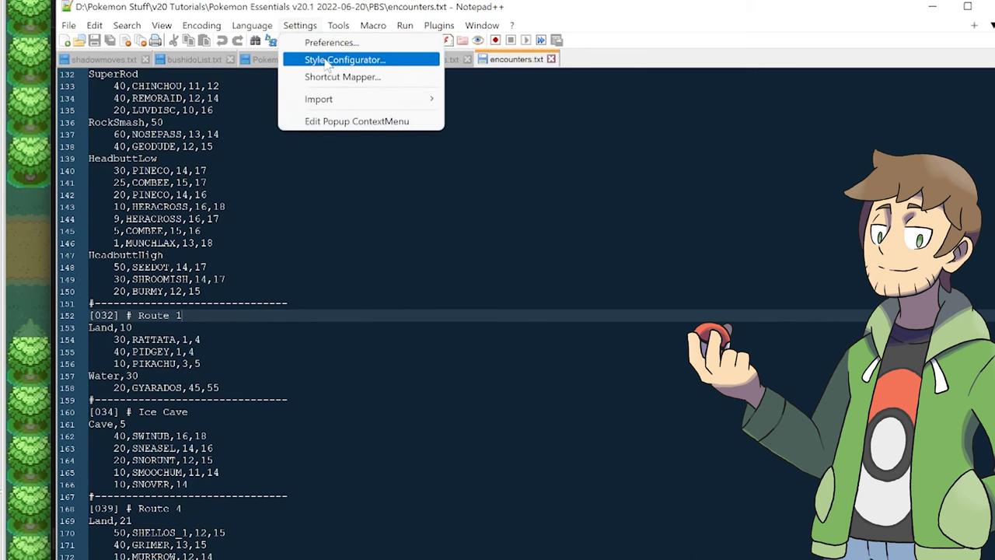
click(345, 59)
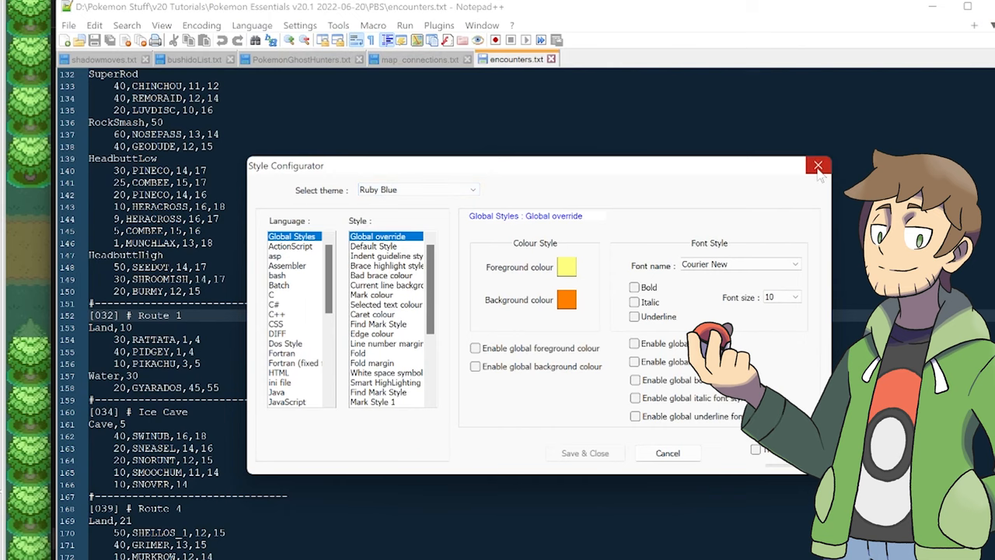
click(818, 167)
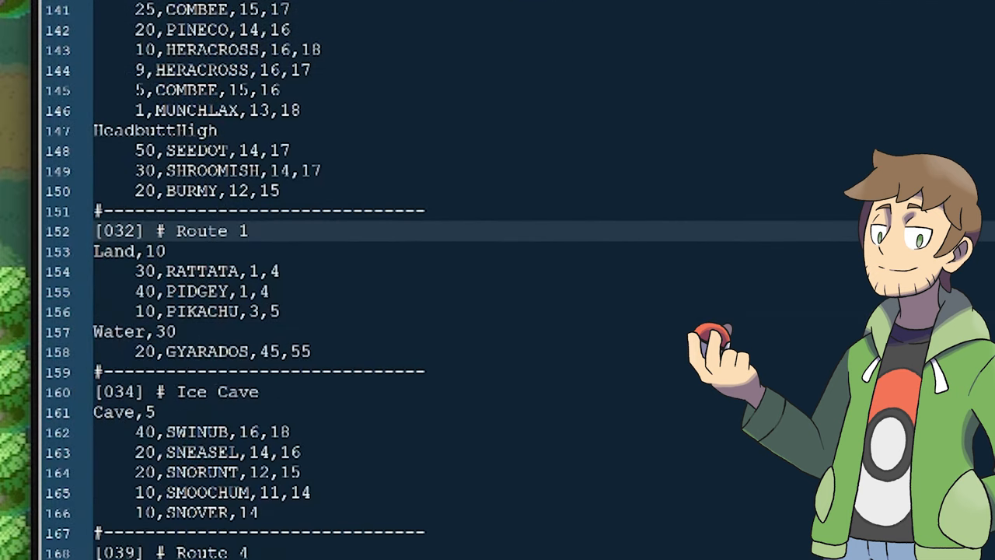
Select entries in Route 1's land encounter lines, including the PIKACHU name.
click(251, 230)
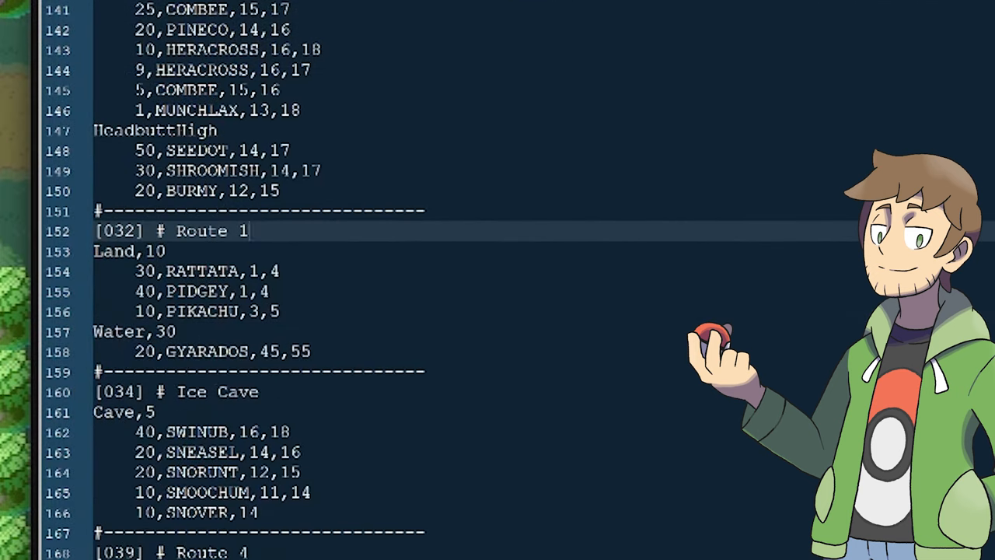
double_click(121, 230)
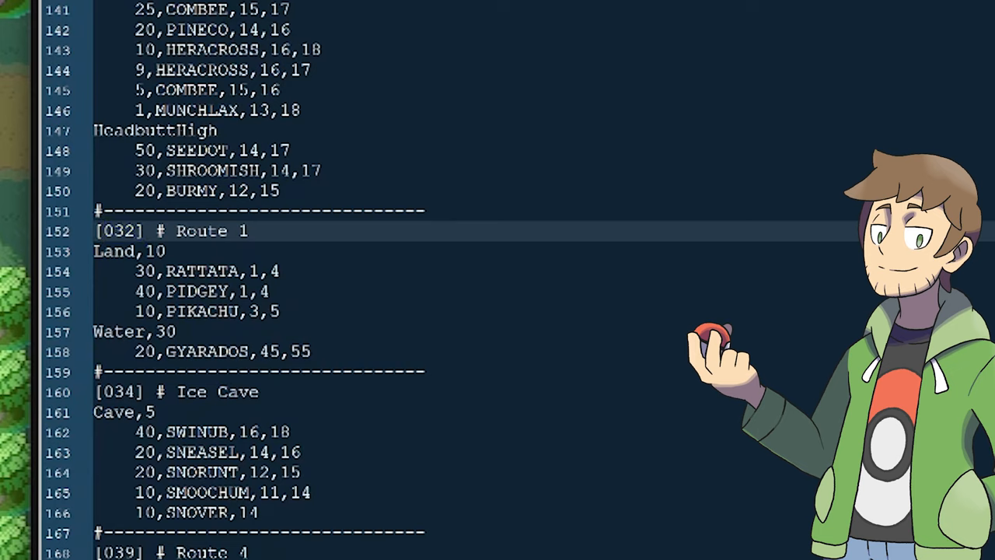
click(249, 230)
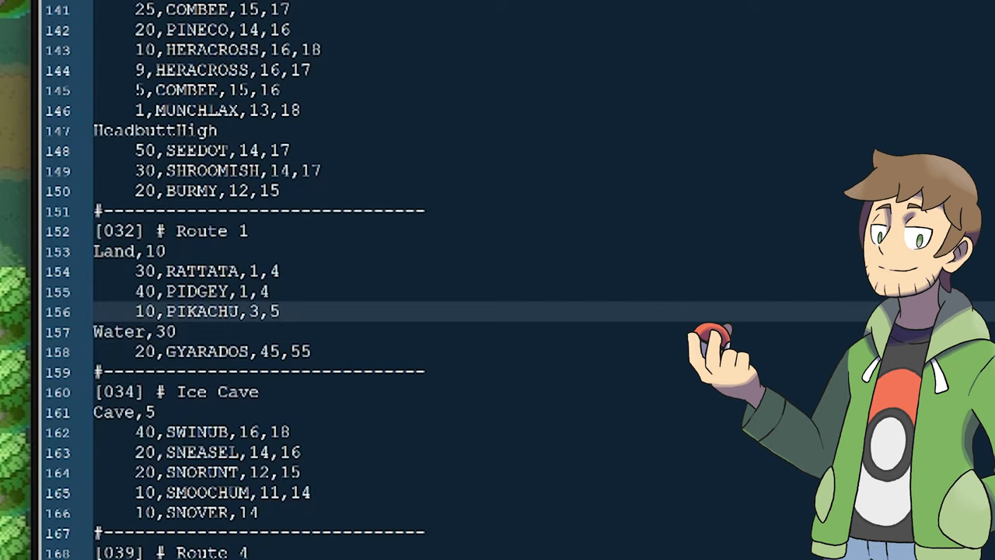
double_click(199, 311)
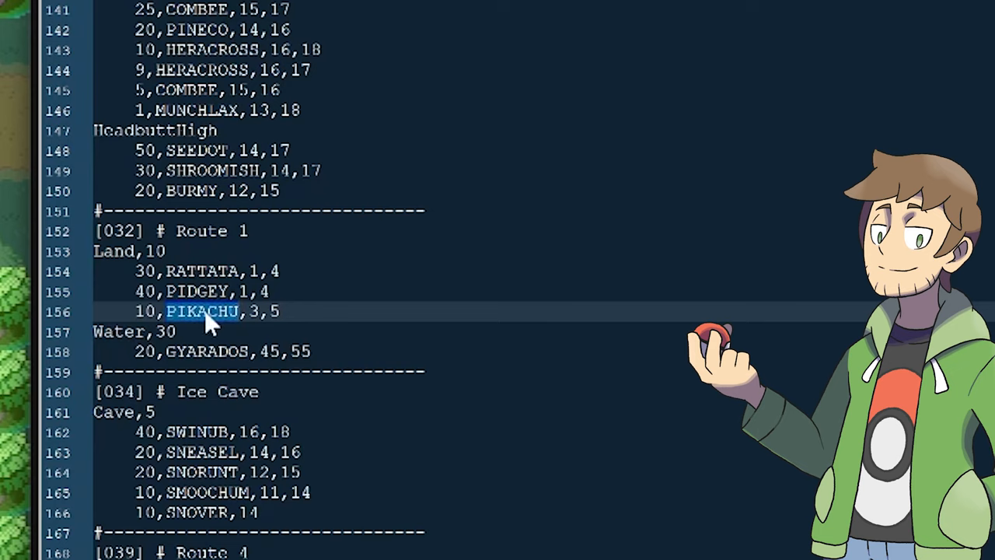
mouse_move(208, 322)
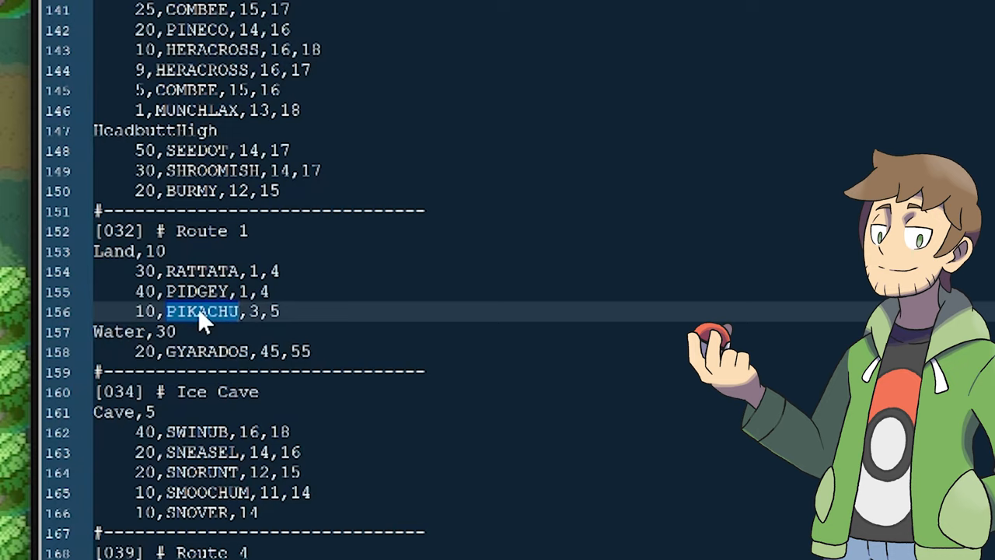
click(202, 271)
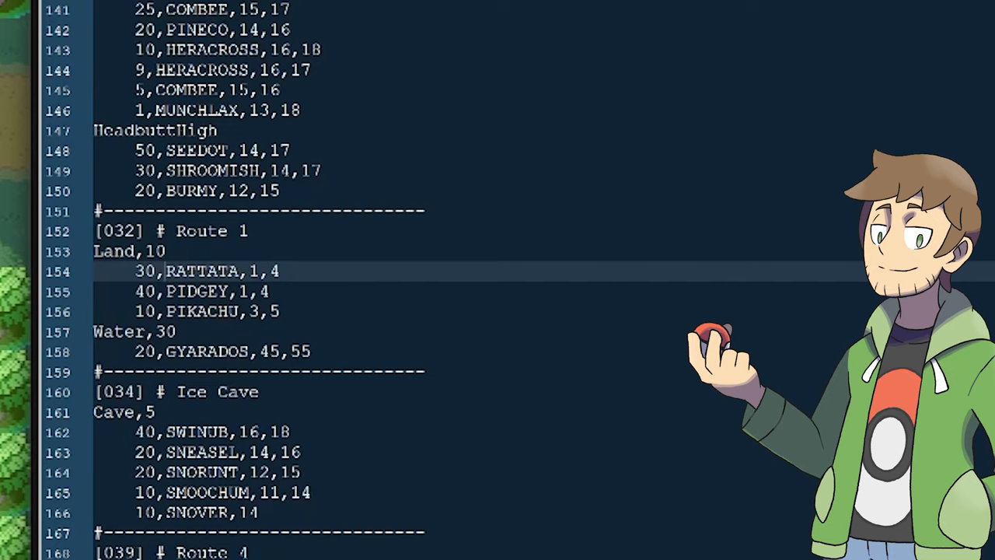
Replace the first Route 1 land slot with 25,LUGIA,60,70.
double_click(203, 271)
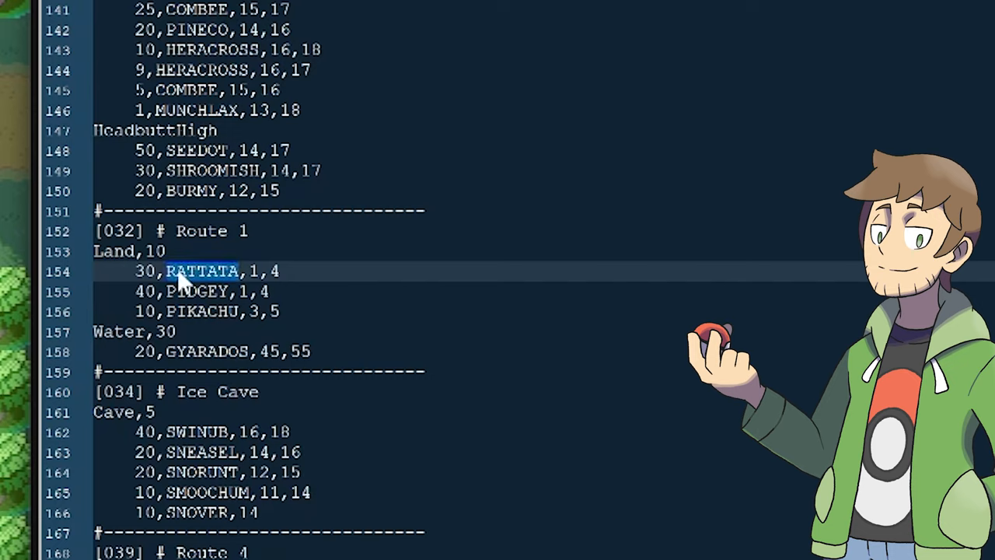
text(LUGIA)
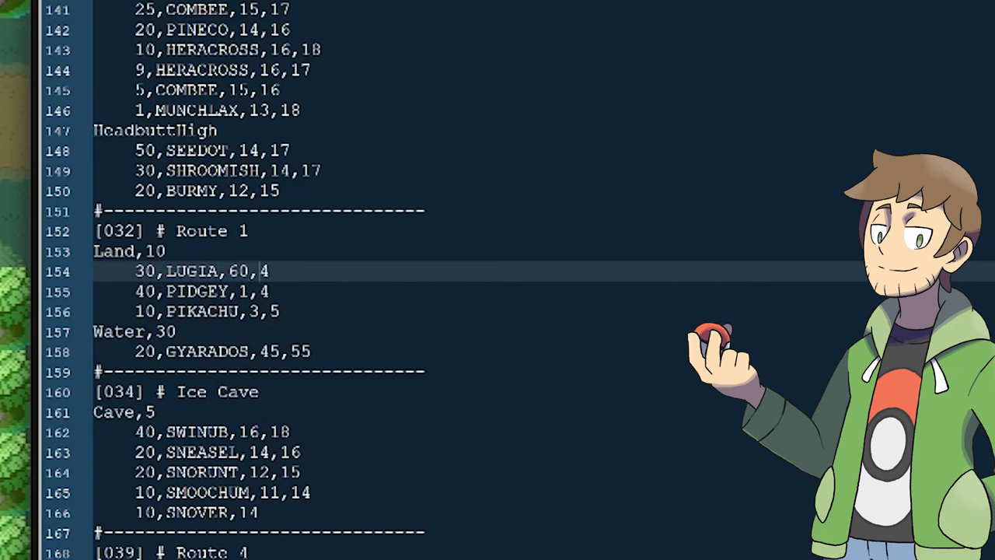
text(0)
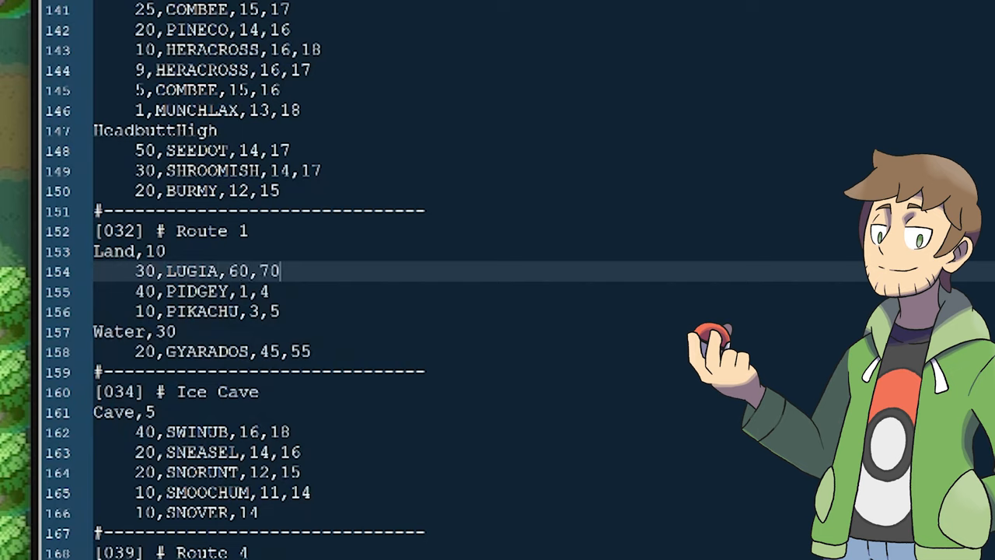
key(Backspace)
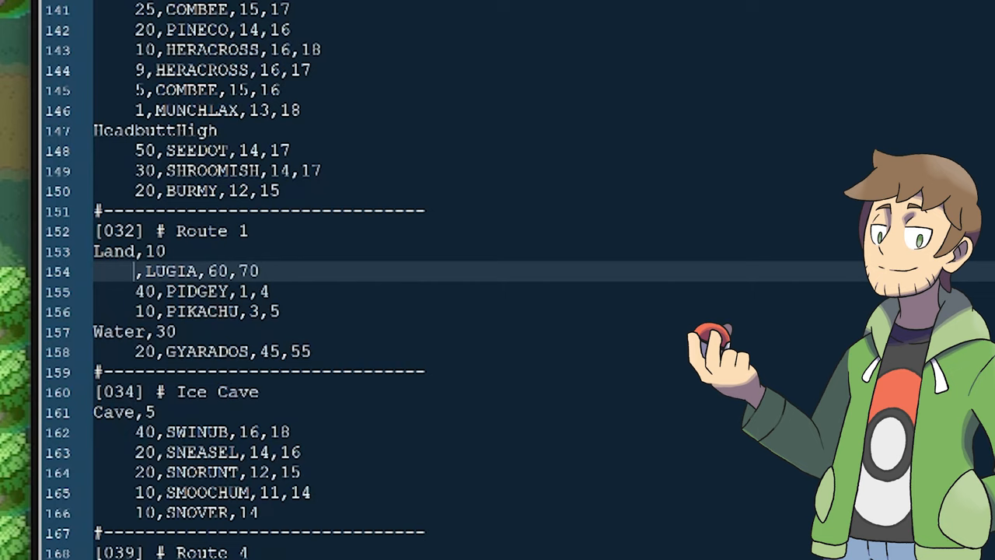
text(25)
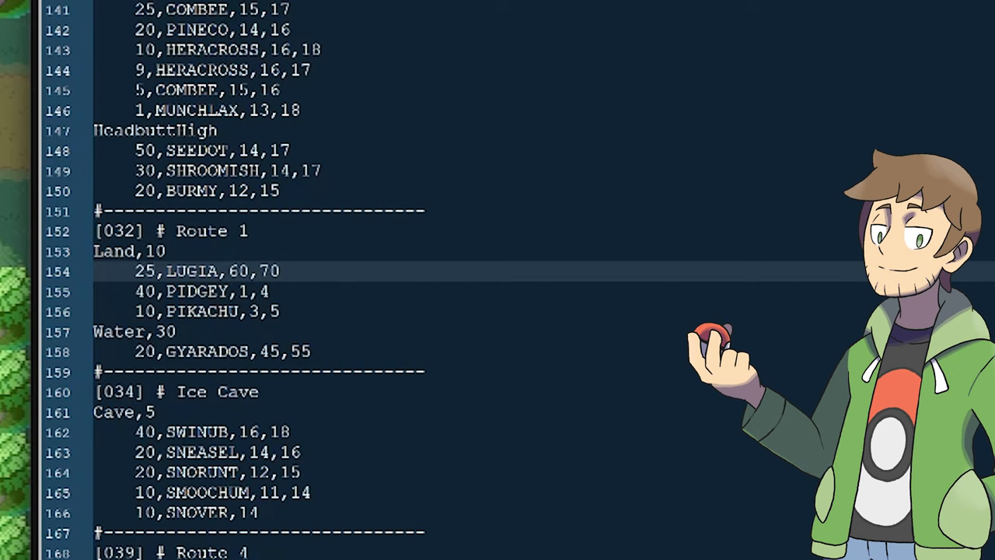
Replace the Pidgey slot with 25,ZAPDOS,45,55.
double_click(196, 291)
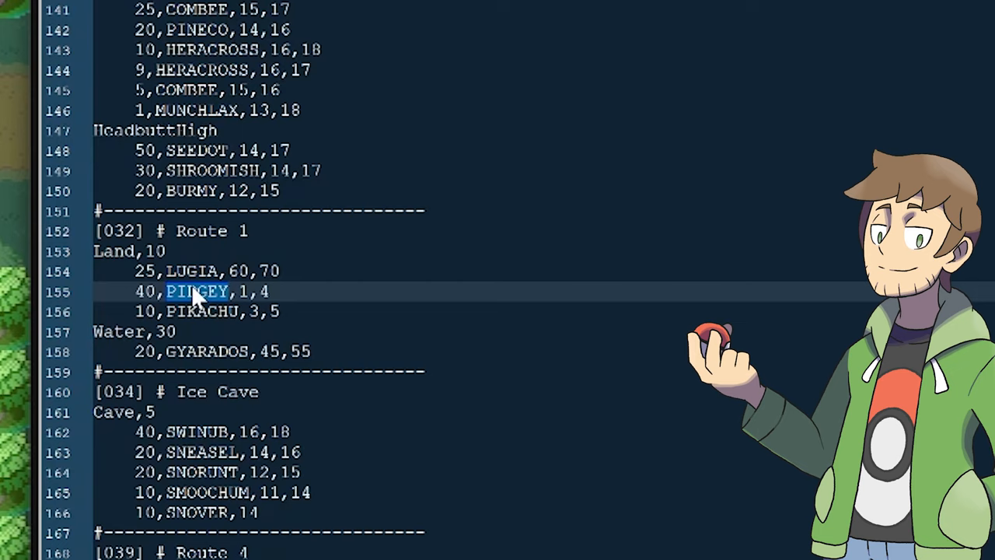
text(ZAPDOS)
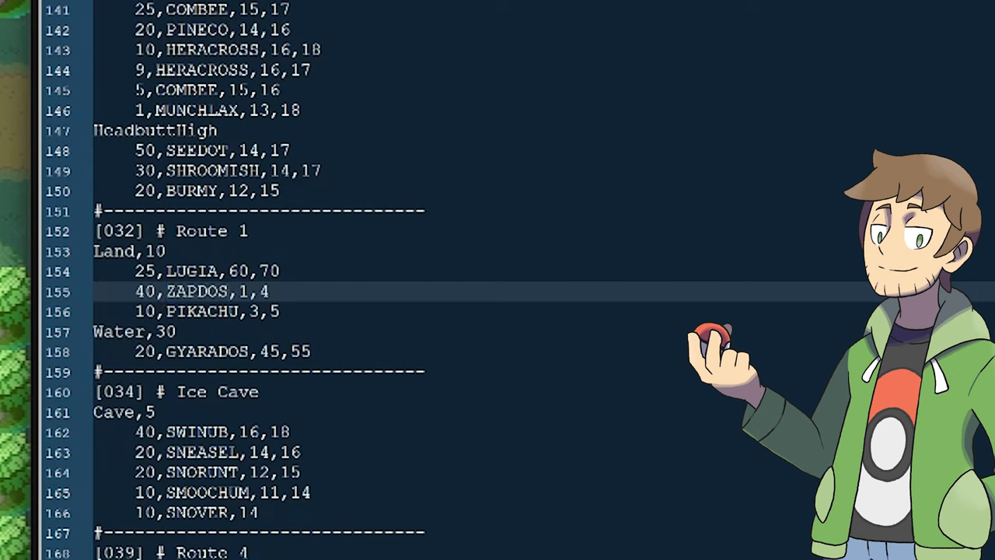
double_click(252, 293)
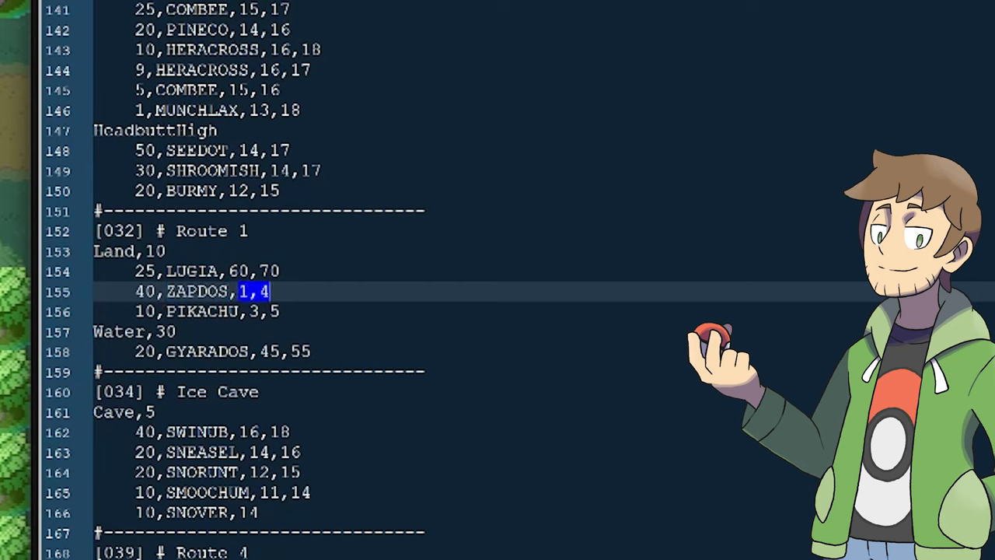
text(45,55)
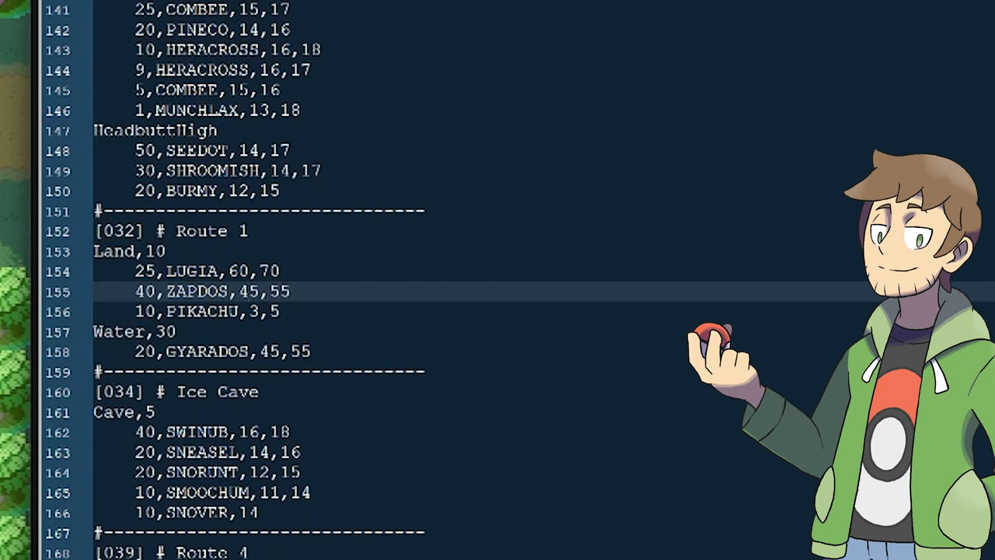
text(25)
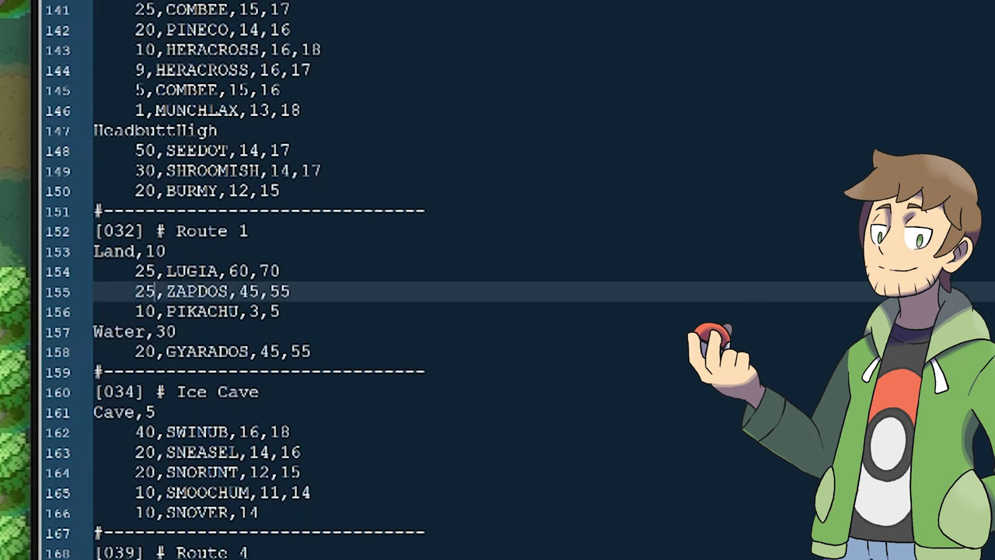
Replace the Pikachu slot with RAYQUAZA at level 100.
double_click(202, 311)
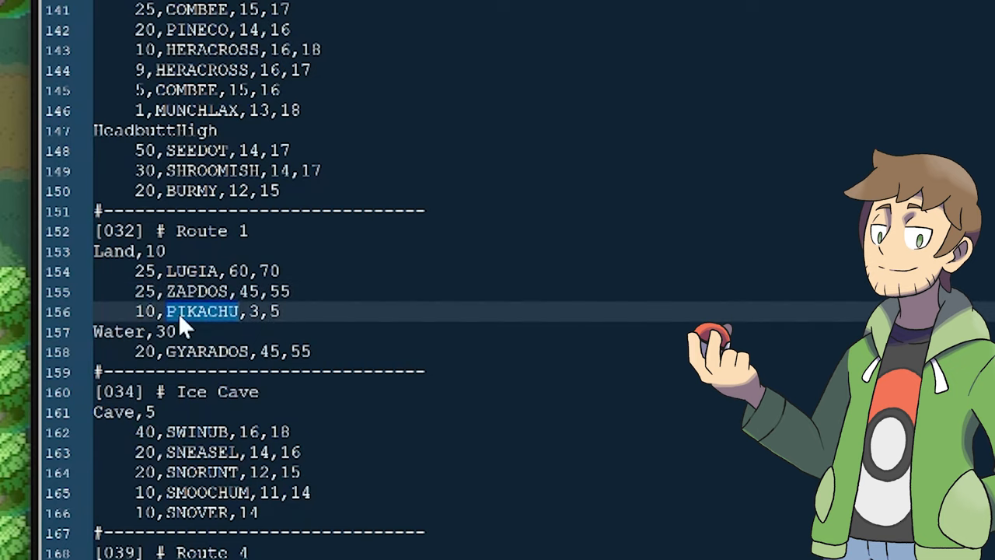
text(RAYQUAZA)
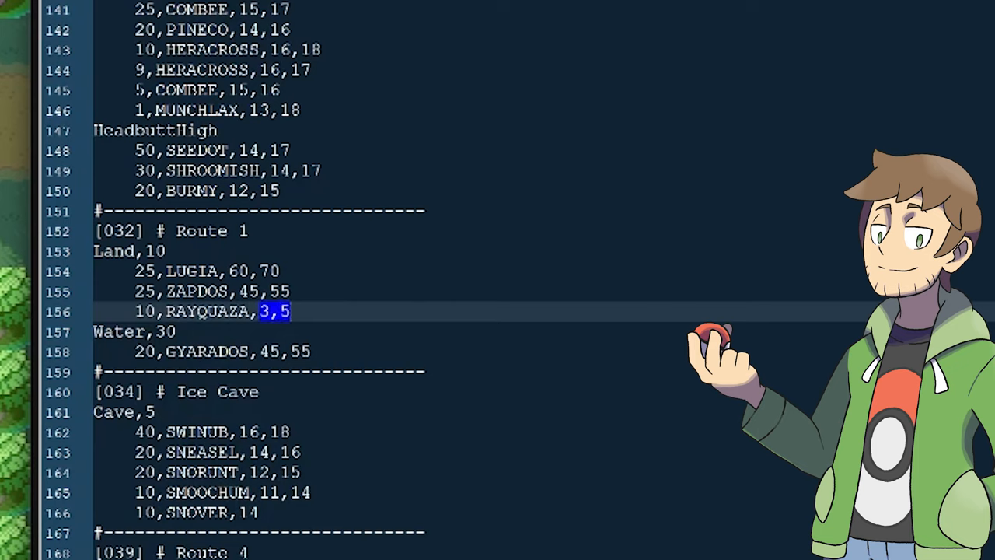
text(100)
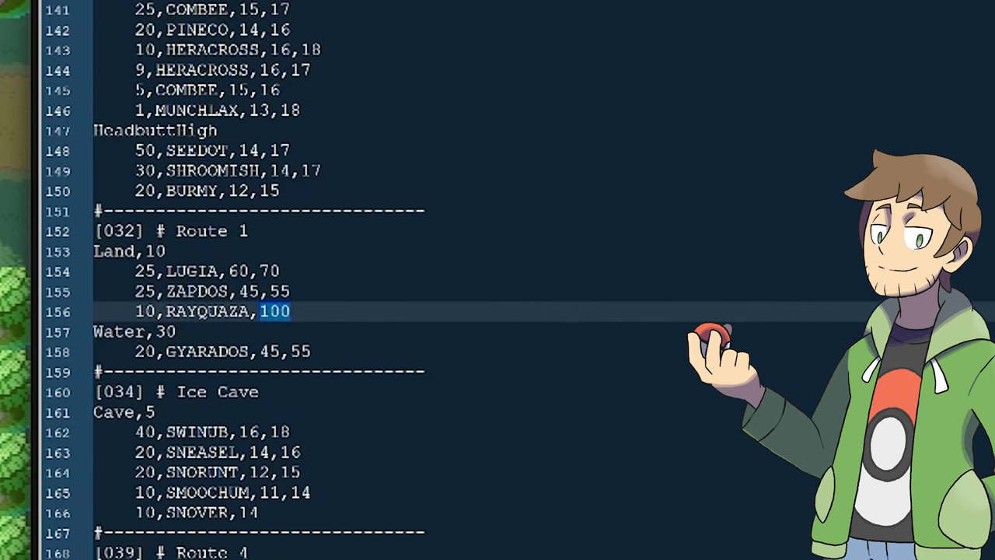
mouse_move(287, 325)
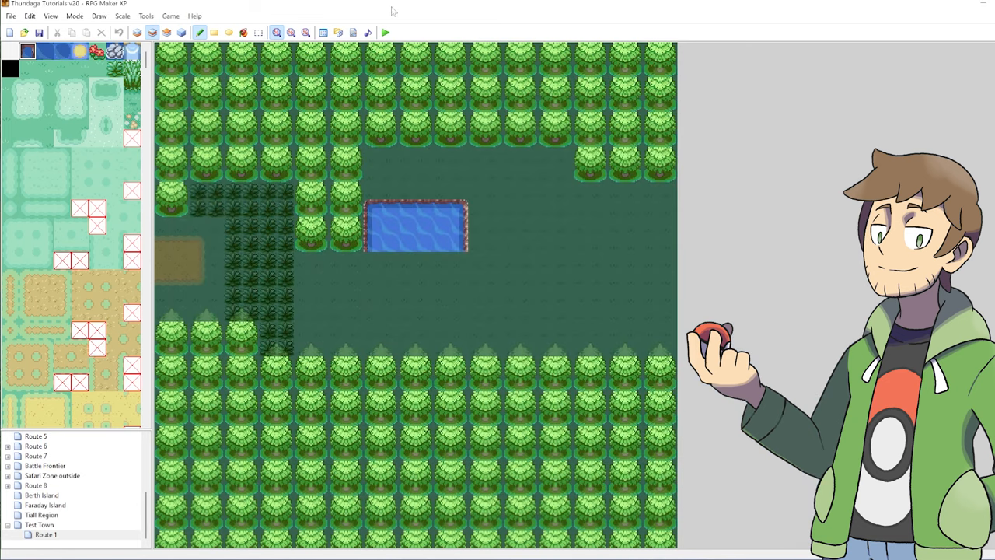
mouse_move(386, 32)
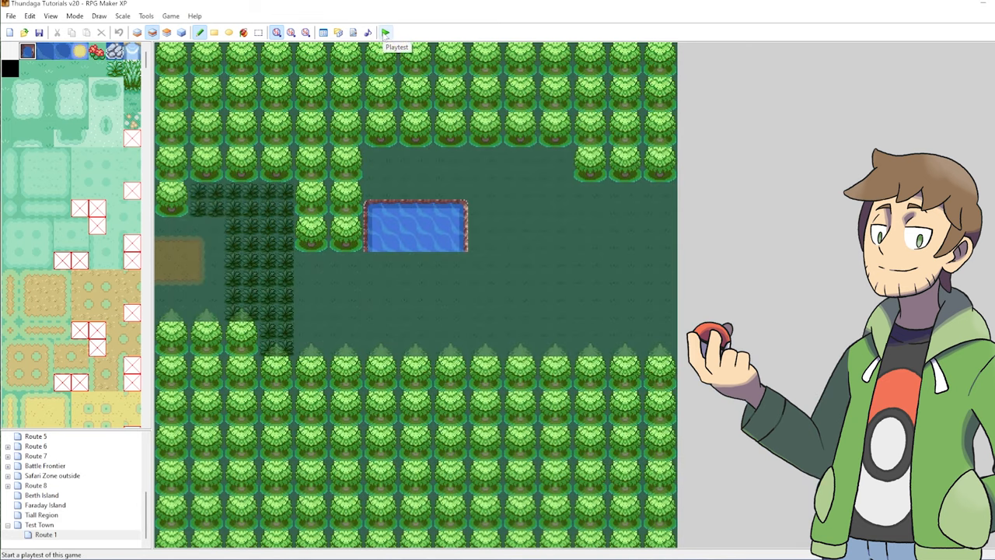
Launch a playtest of the game from RPG Maker XP.
click(386, 31)
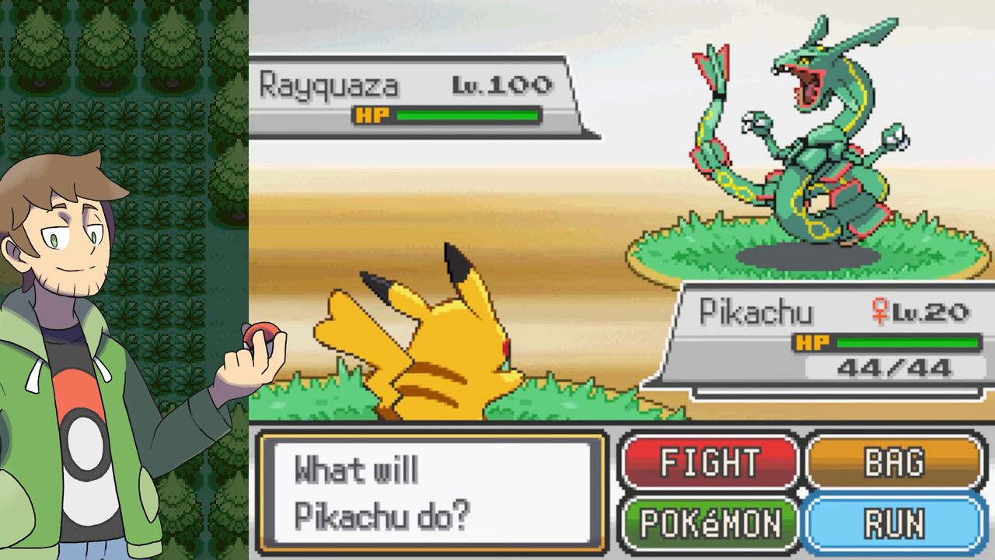
Run from the wild level 100 Rayquaza and walk back along Route 1.
click(895, 523)
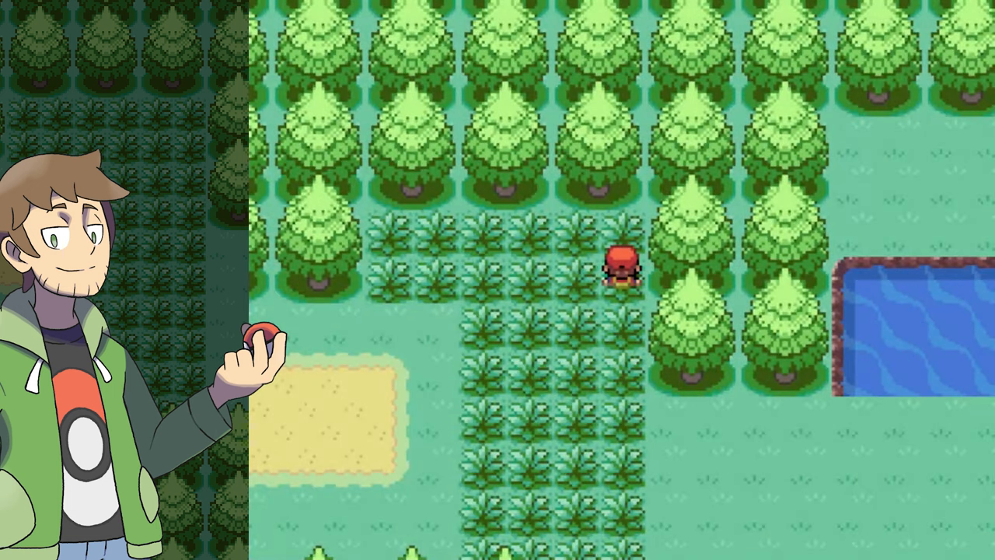
key(up)
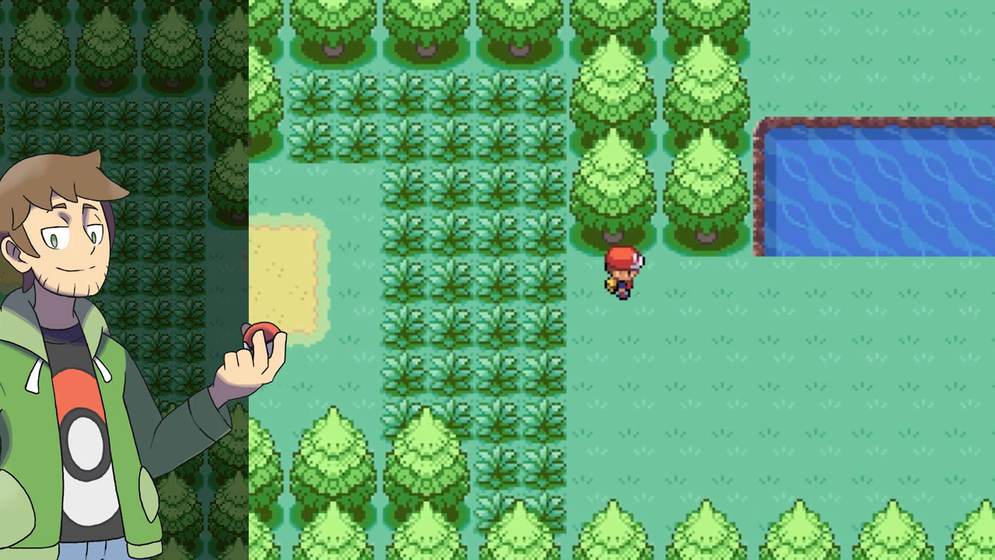